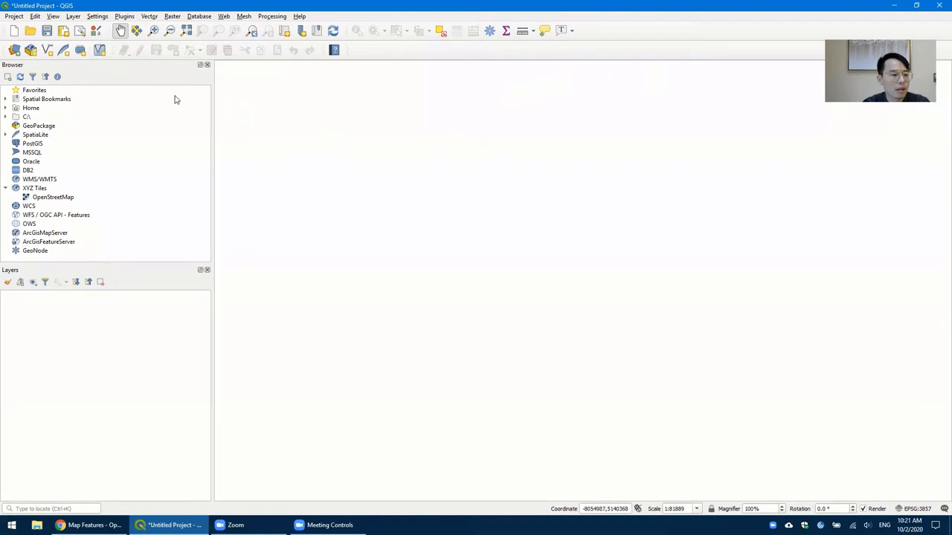
{"action": "mouse_move", "coordinate": [130, 22]}
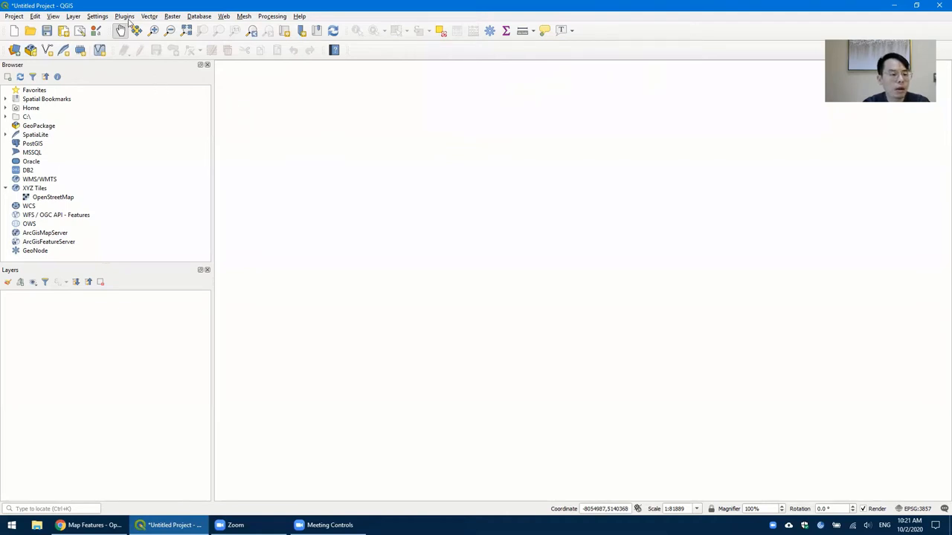
Bring up the Plugins menu in QGIS
{"action": "left_click", "coordinate": [125, 15]}
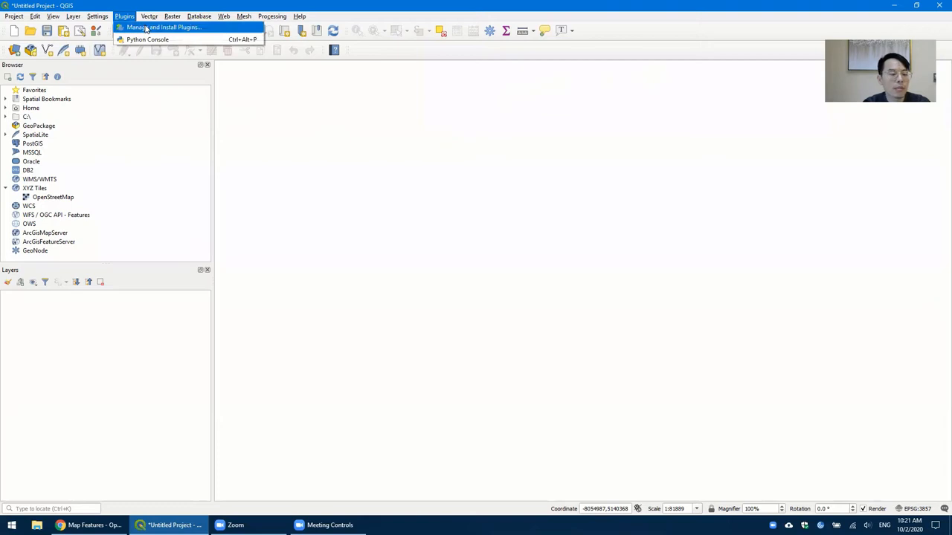
Search the plugin manager for 'quickmapservices'
{"action": "left_click", "coordinate": [164, 27]}
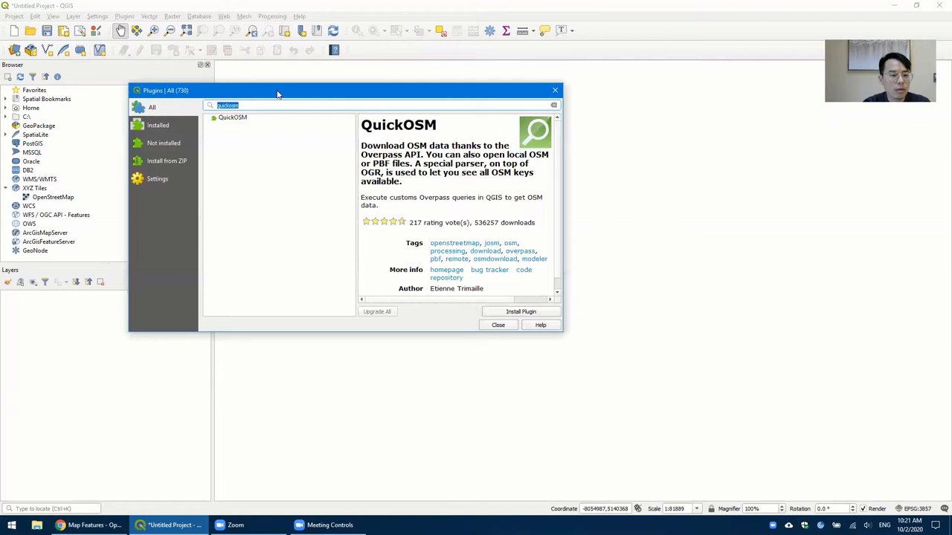
{"action": "mouse_move", "coordinate": [655, 71]}
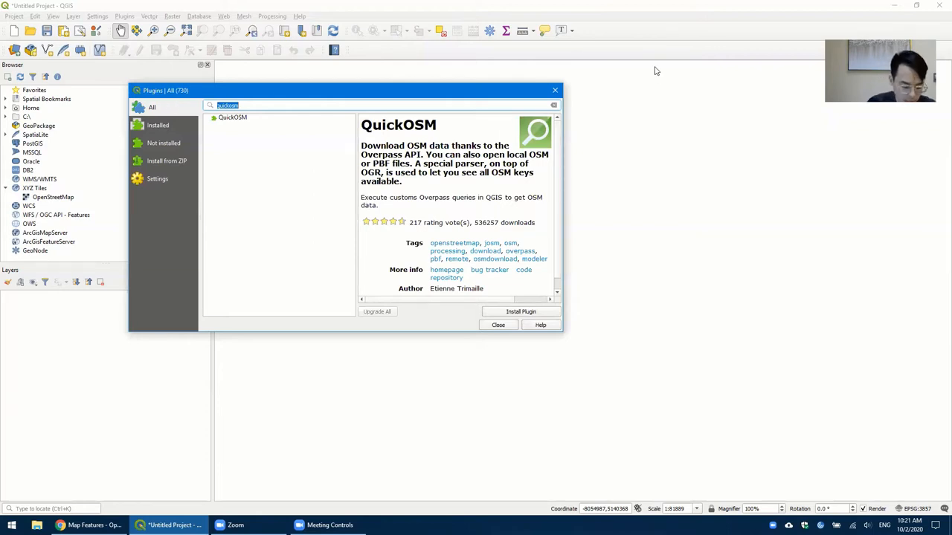
{"action": "type", "text": "quickmap"}
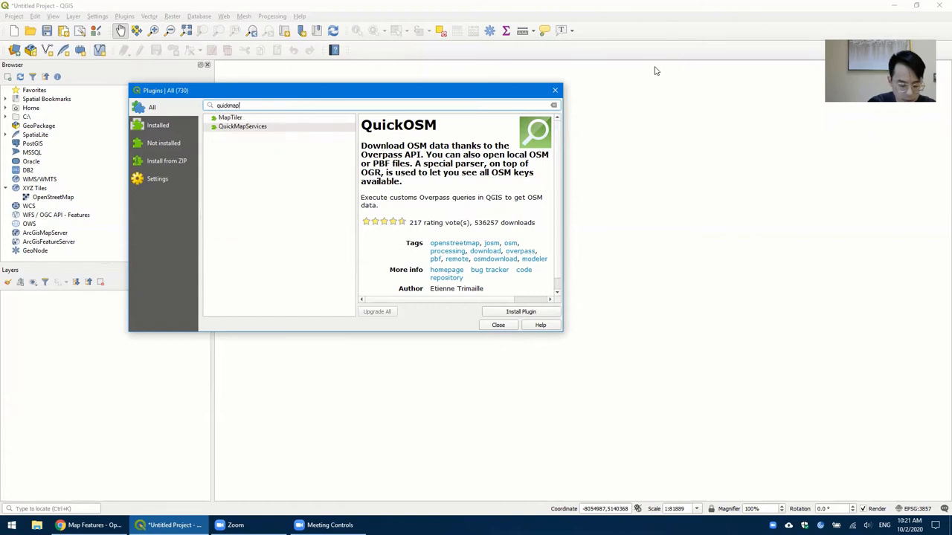
{"action": "type", "text": "services"}
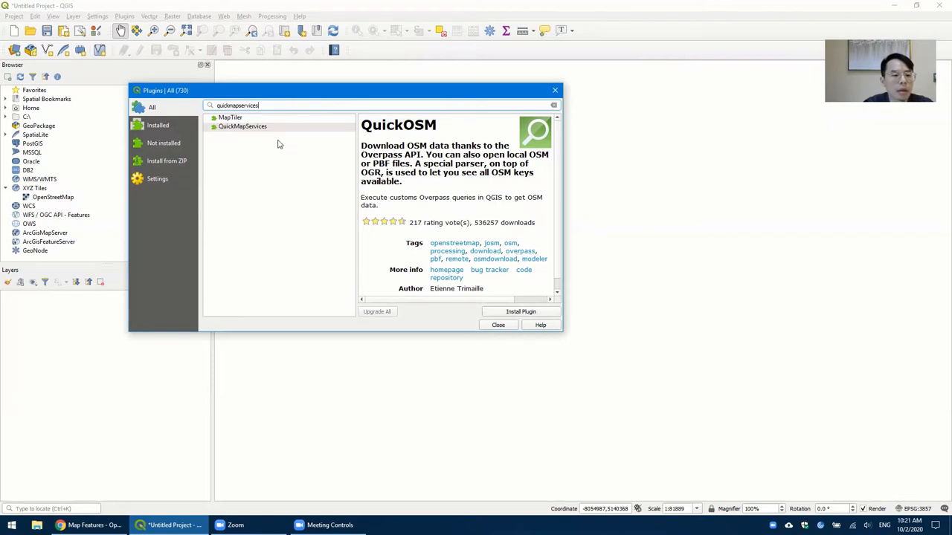
{"action": "mouse_move", "coordinate": [275, 137]}
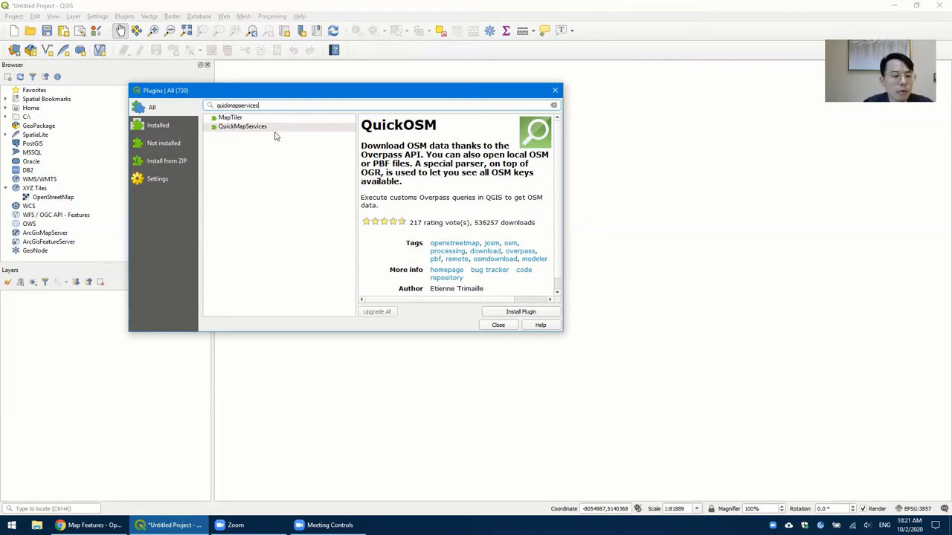
{"action": "mouse_move", "coordinate": [247, 149]}
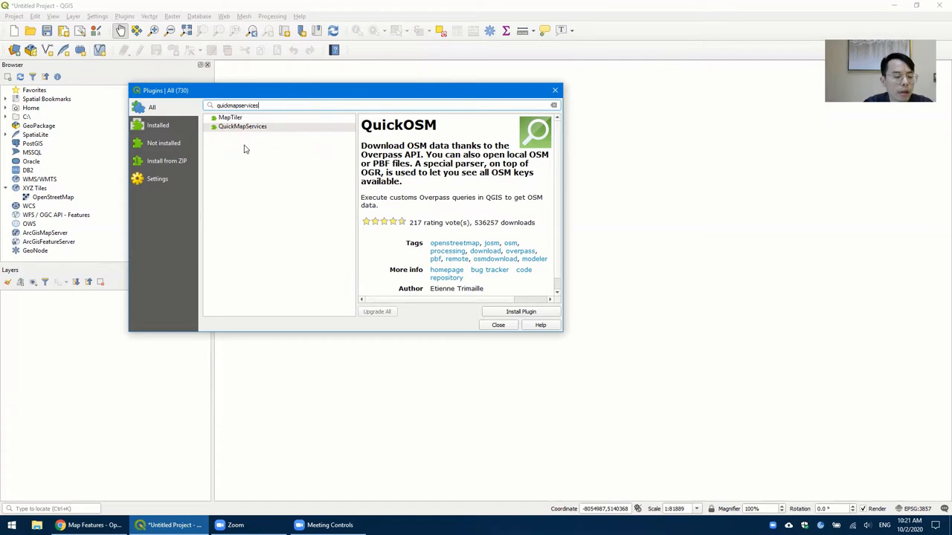
{"action": "mouse_move", "coordinate": [233, 168]}
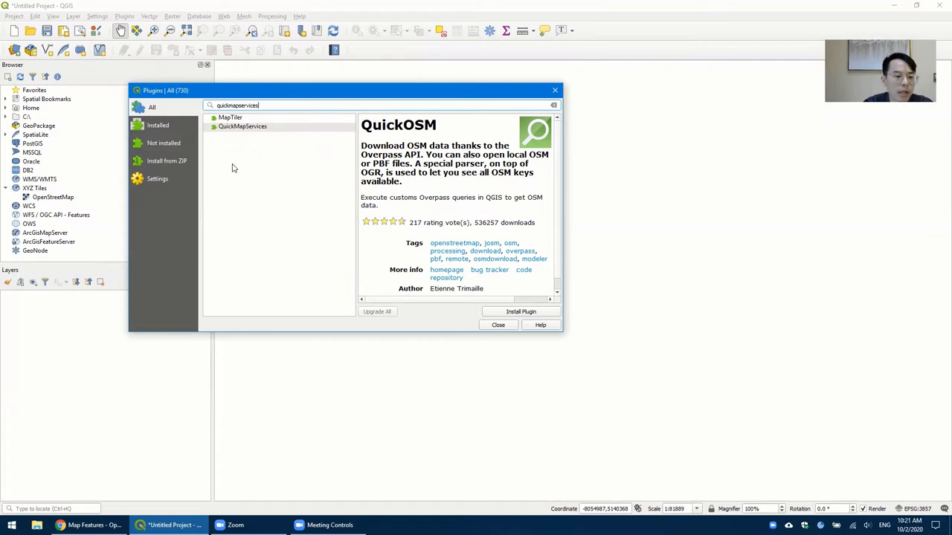
{"action": "mouse_move", "coordinate": [166, 185]}
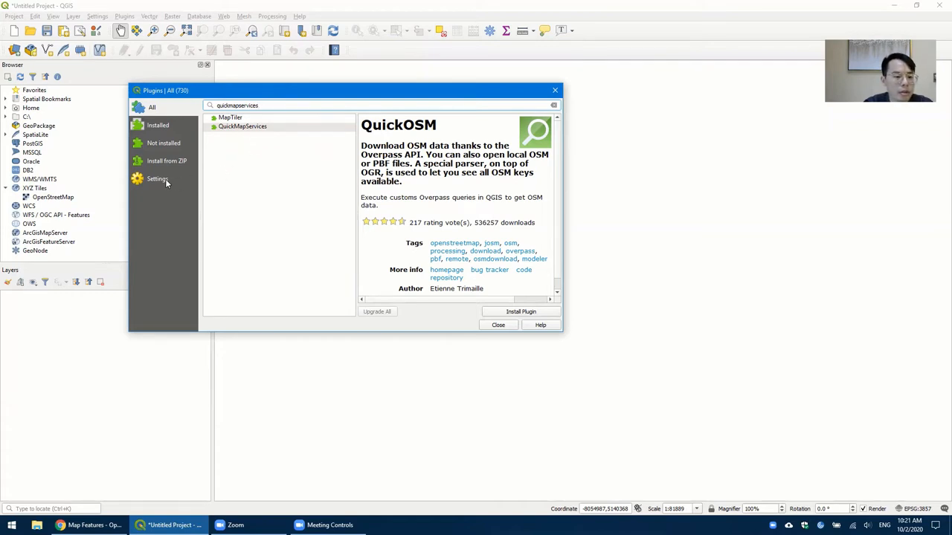
Show the plugin manager settings with experimental plugins enabled
{"action": "left_click", "coordinate": [158, 179]}
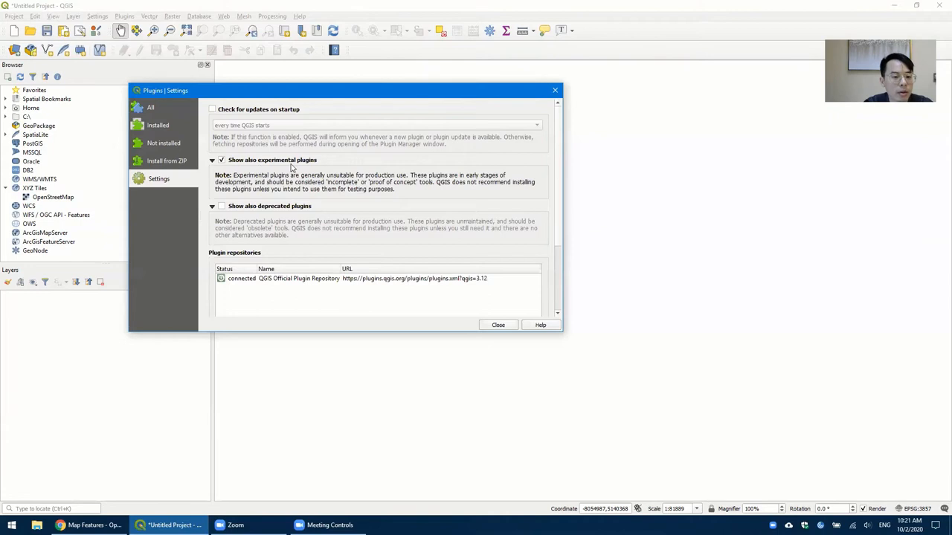
{"action": "mouse_move", "coordinate": [247, 171]}
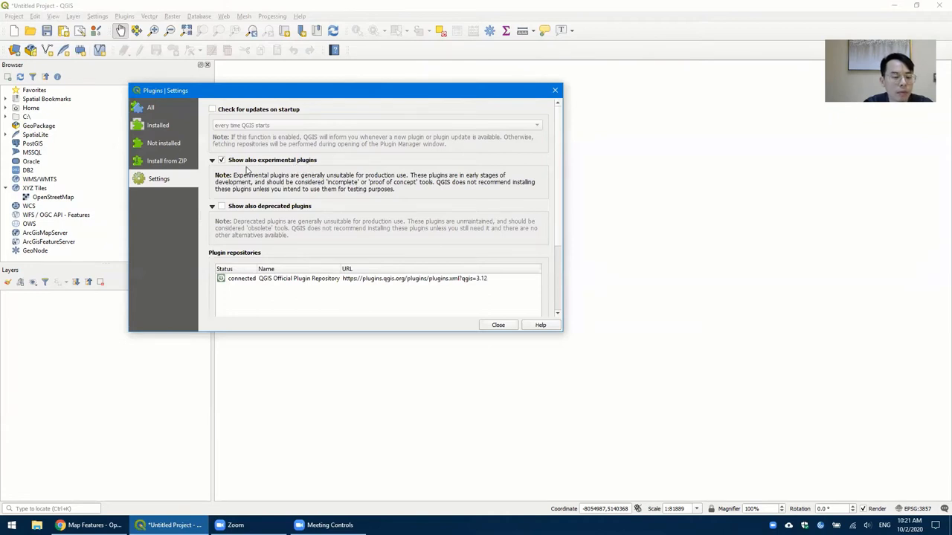
{"action": "mouse_move", "coordinate": [324, 164]}
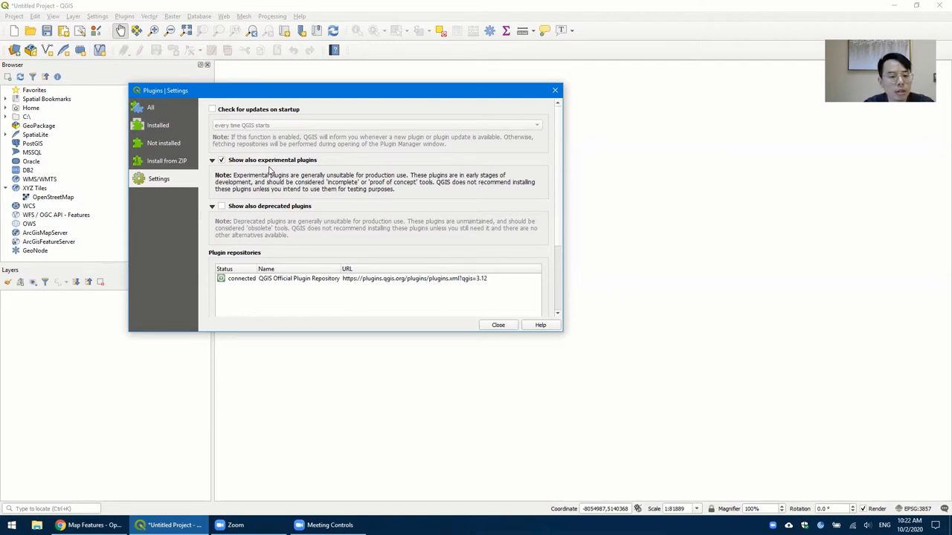
{"action": "mouse_move", "coordinate": [217, 170]}
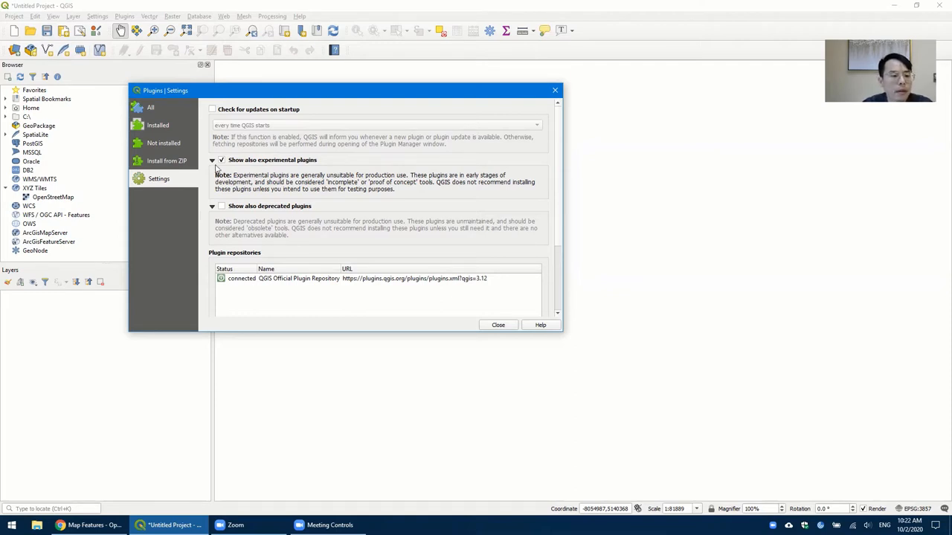
Install QuickMapServices from the All list and verify it under Installed plugins
{"action": "left_click", "coordinate": [152, 108]}
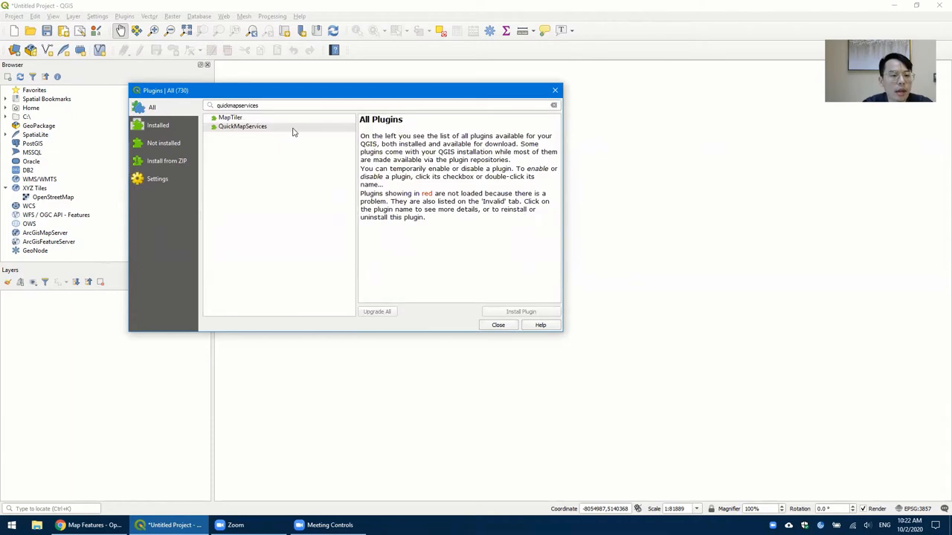
{"action": "left_click", "coordinate": [242, 125]}
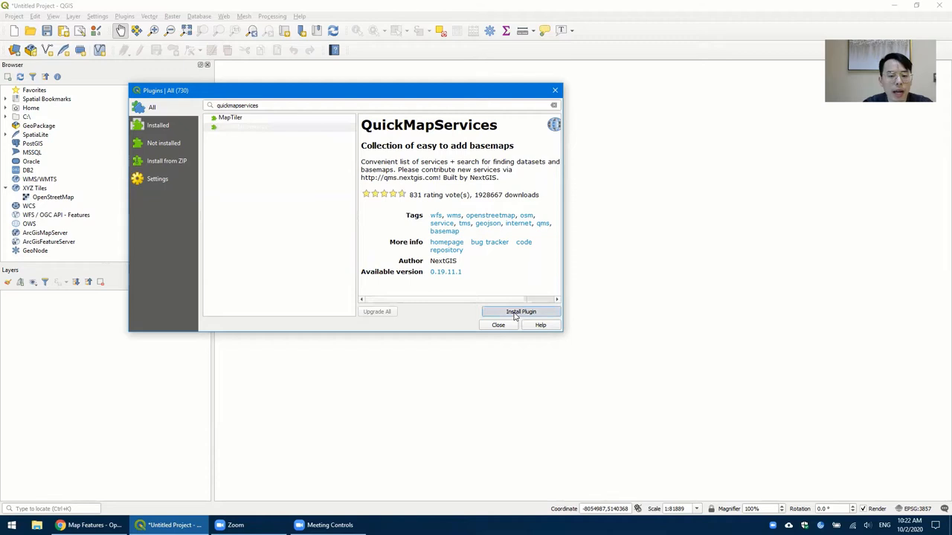
{"action": "left_click", "coordinate": [521, 312]}
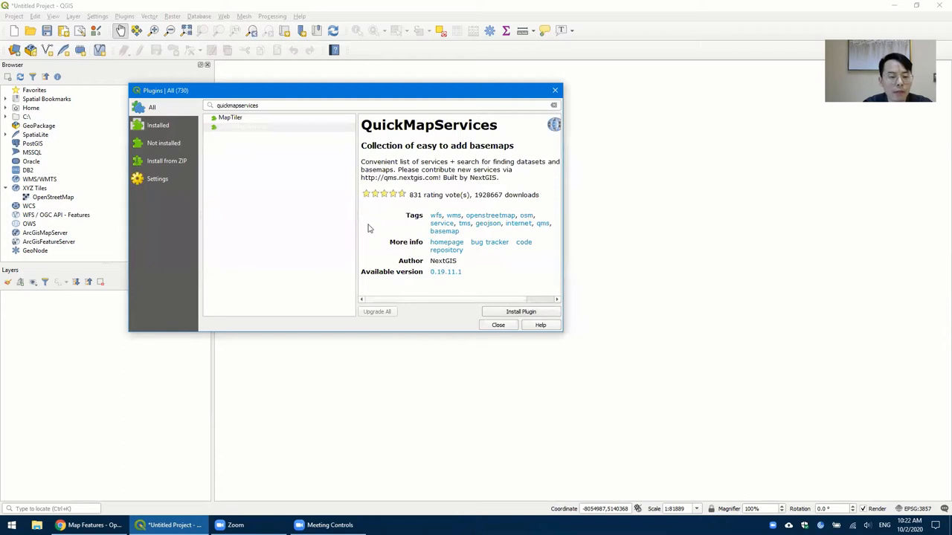
{"action": "left_click", "coordinate": [521, 312]}
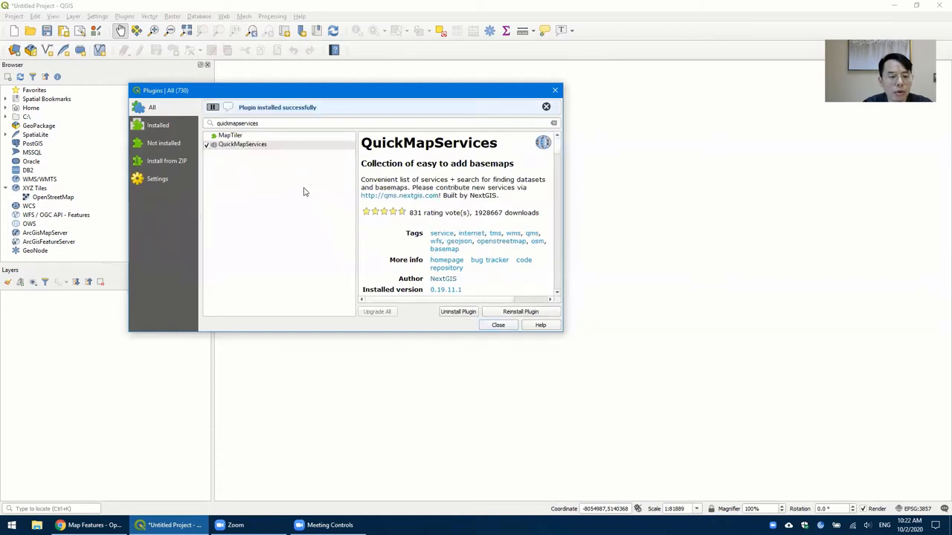
{"action": "mouse_move", "coordinate": [185, 141]}
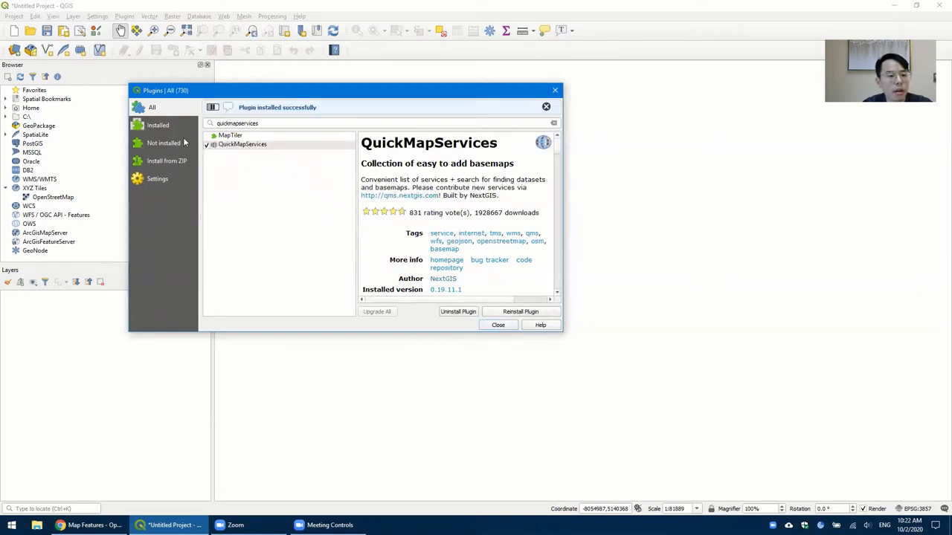
{"action": "left_click", "coordinate": [157, 125]}
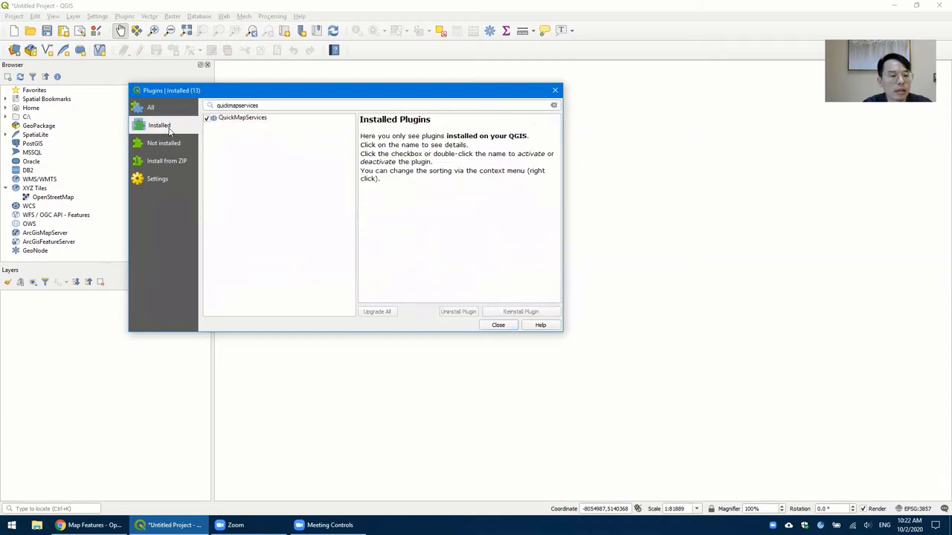
{"action": "mouse_move", "coordinate": [342, 176]}
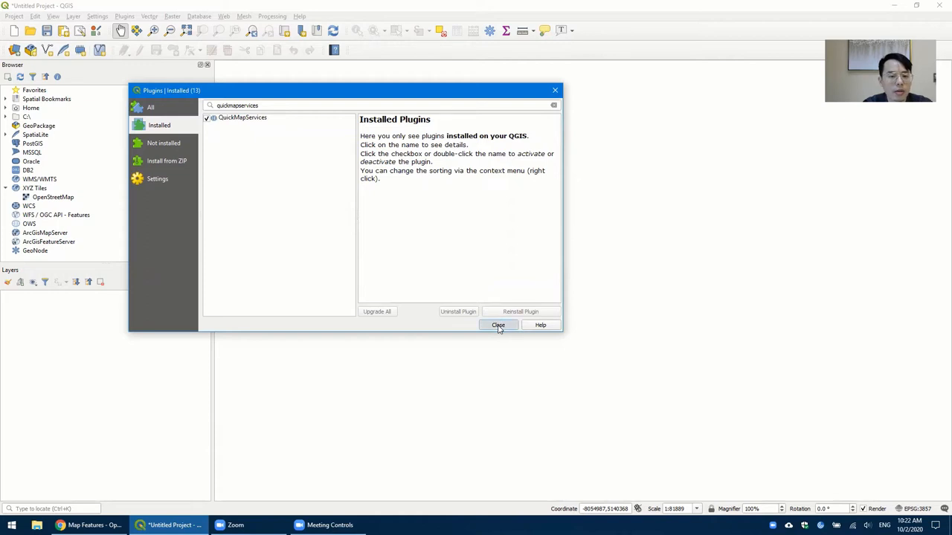
Close the plugin manager to return to the empty project
{"action": "left_click", "coordinate": [496, 324]}
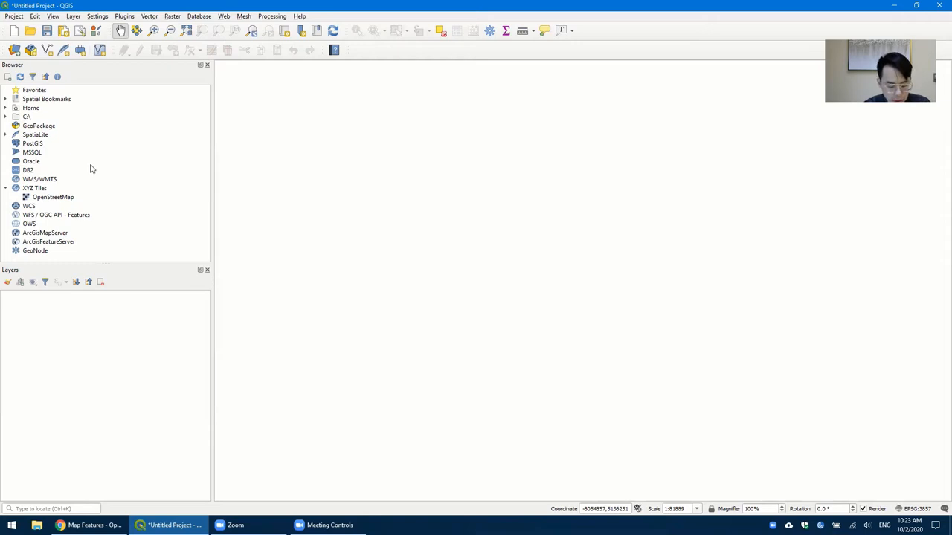
{"action": "mouse_move", "coordinate": [145, 122]}
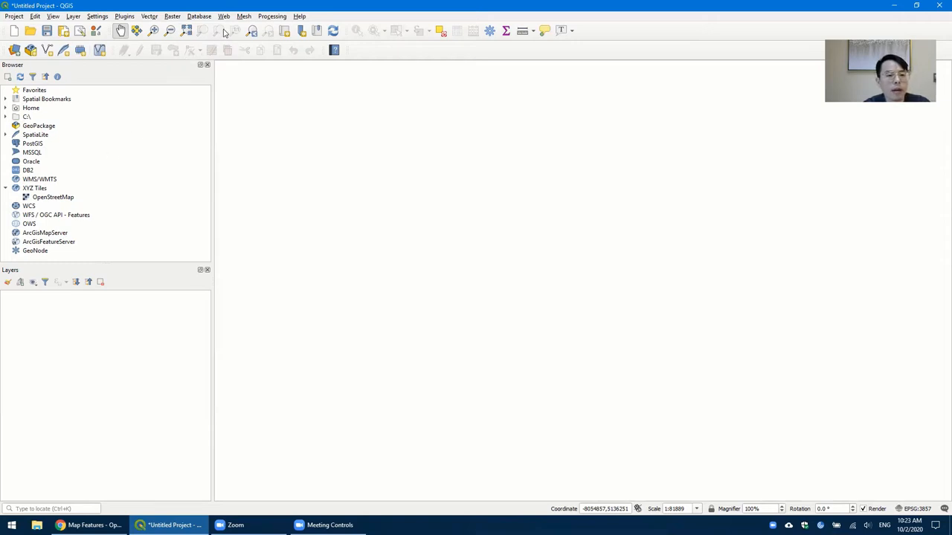
{"action": "mouse_move", "coordinate": [226, 22]}
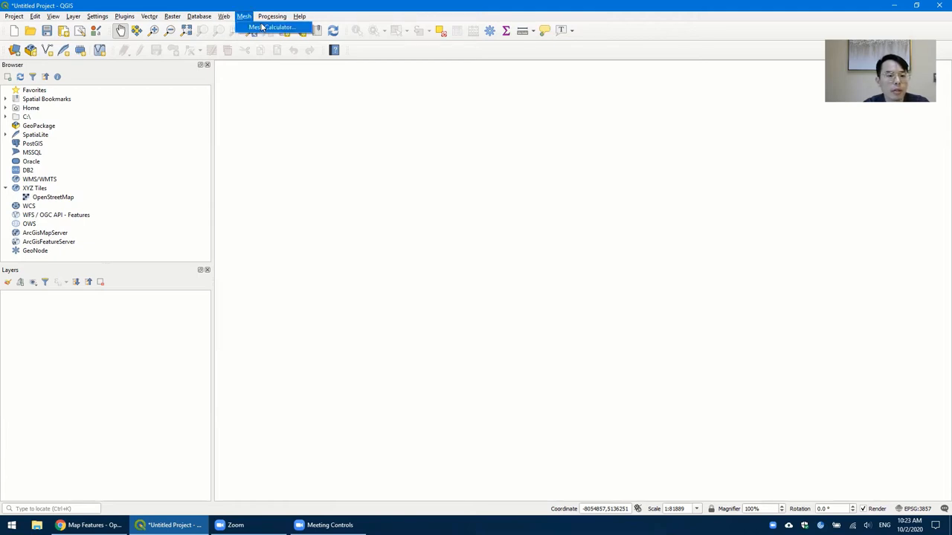
Show the QuickMapServices Google basemap choices under the Web menu
{"action": "left_click", "coordinate": [223, 15]}
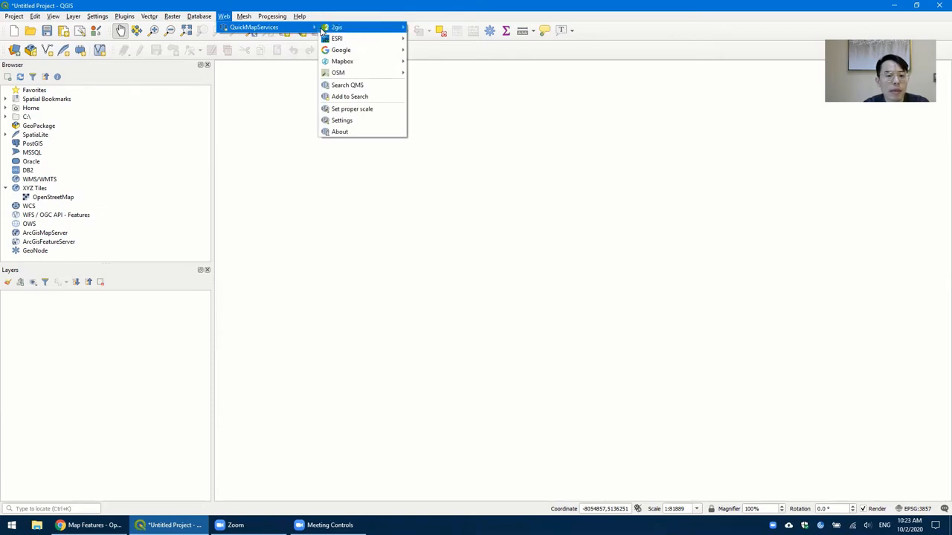
{"action": "mouse_move", "coordinate": [336, 27]}
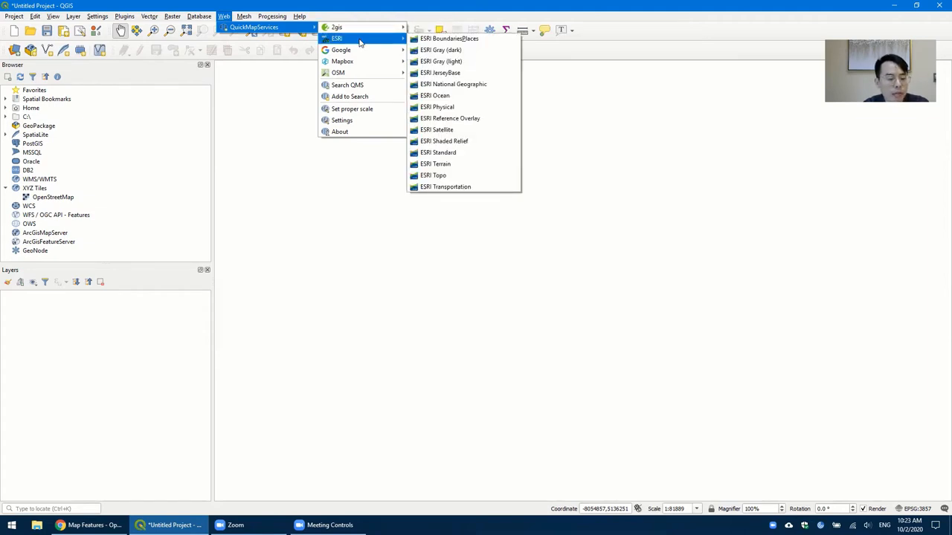
{"action": "mouse_move", "coordinate": [341, 50]}
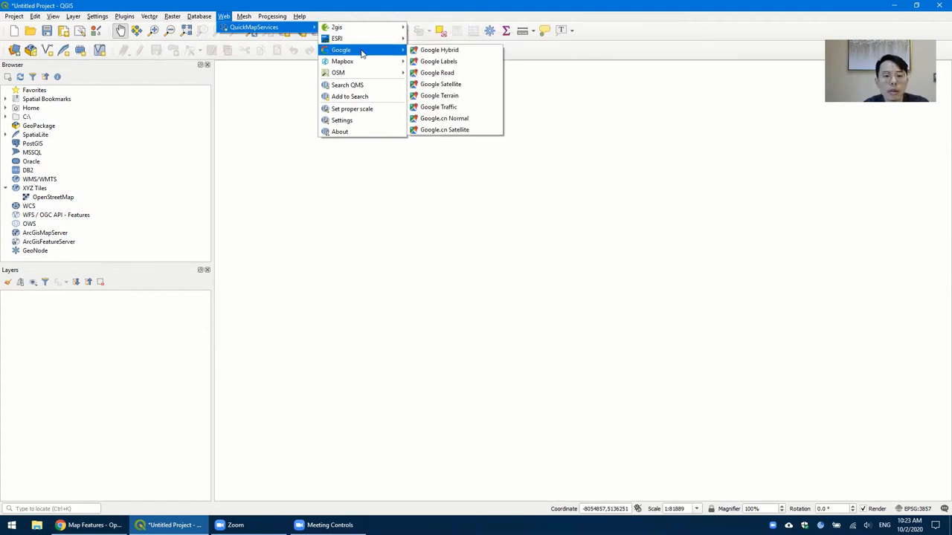
{"action": "mouse_move", "coordinate": [339, 71]}
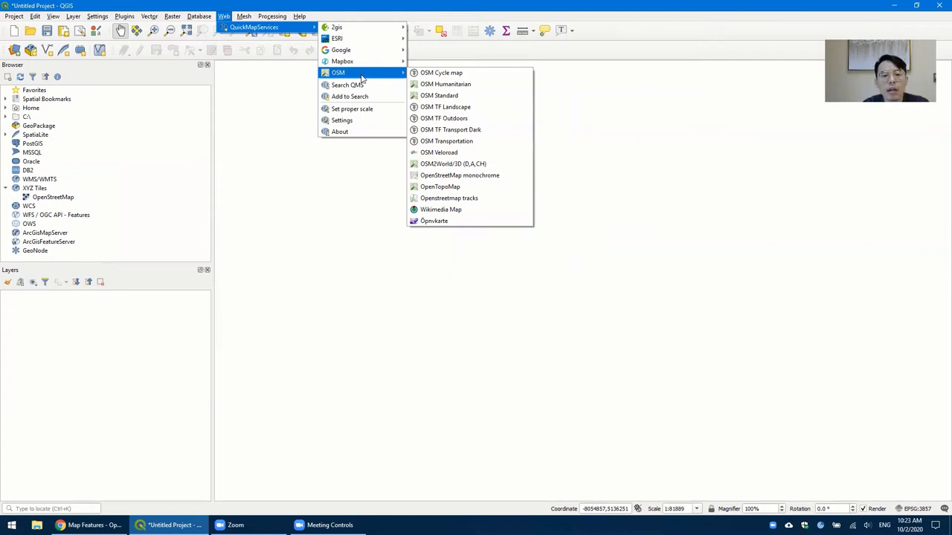
{"action": "mouse_move", "coordinate": [341, 51]}
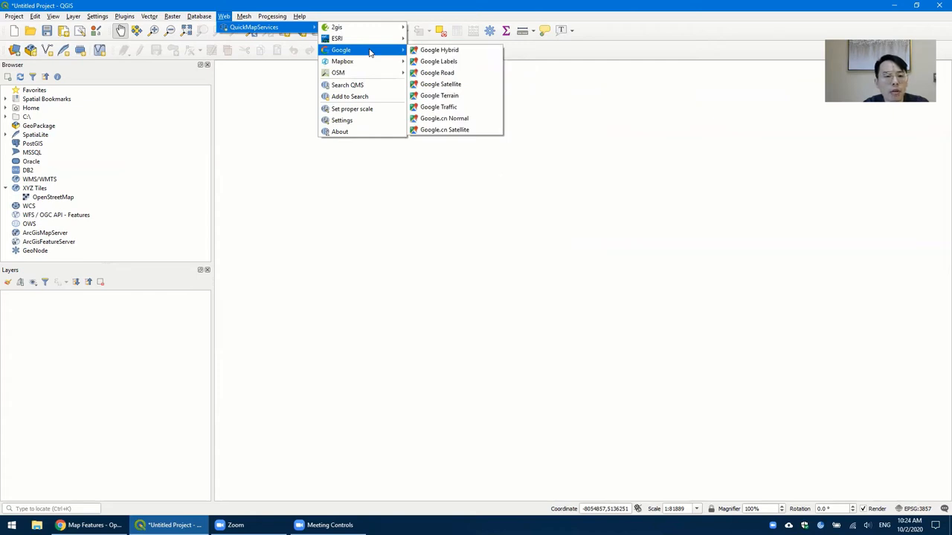
{"action": "mouse_move", "coordinate": [438, 50]}
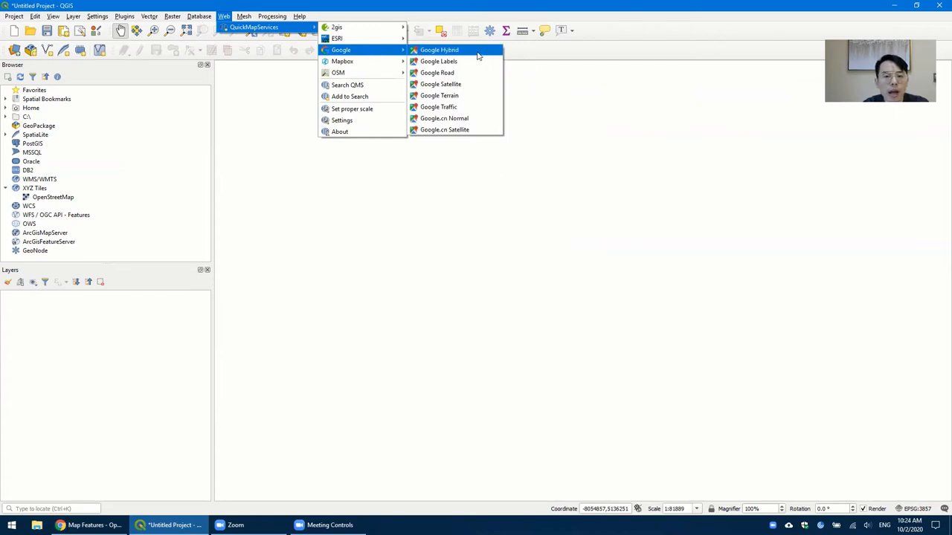
{"action": "mouse_move", "coordinate": [438, 71]}
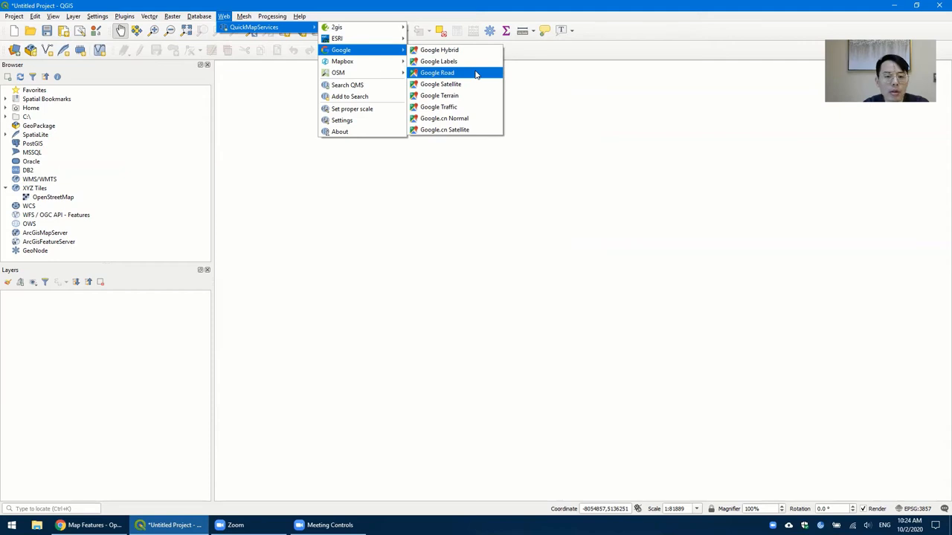
Add the Google Road basemap layer and zoom toward the US East Coast
{"action": "left_click", "coordinate": [437, 72]}
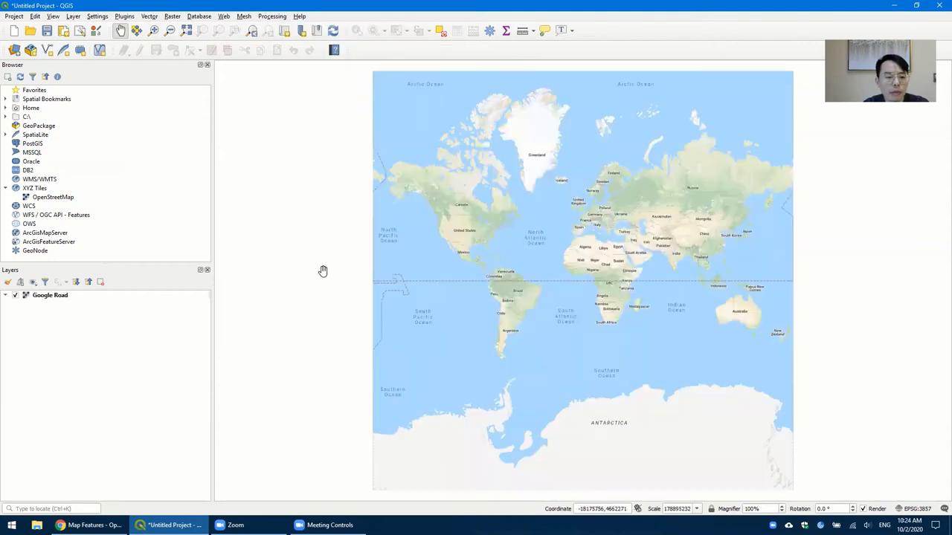
{"action": "mouse_move", "coordinate": [478, 235]}
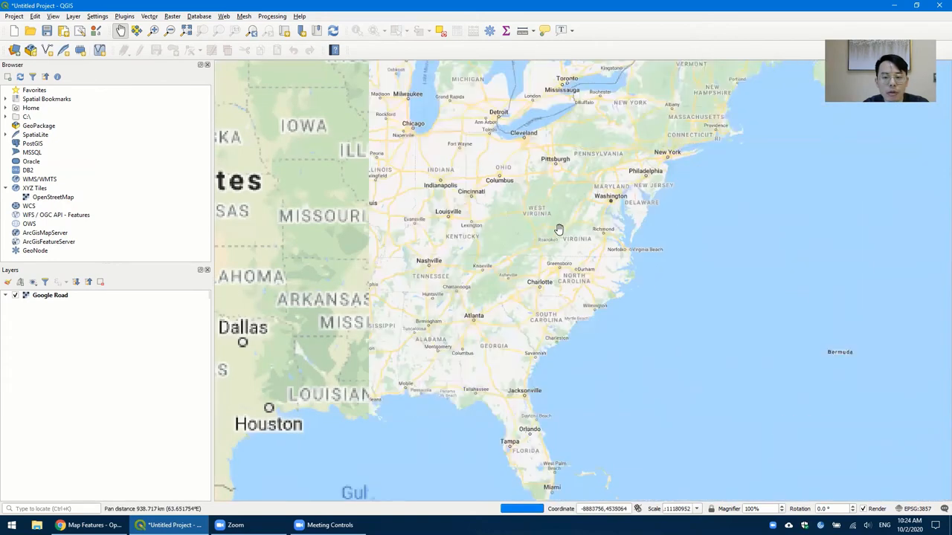
{"action": "scroll", "scroll_direction": "up", "scroll_amount": 3}
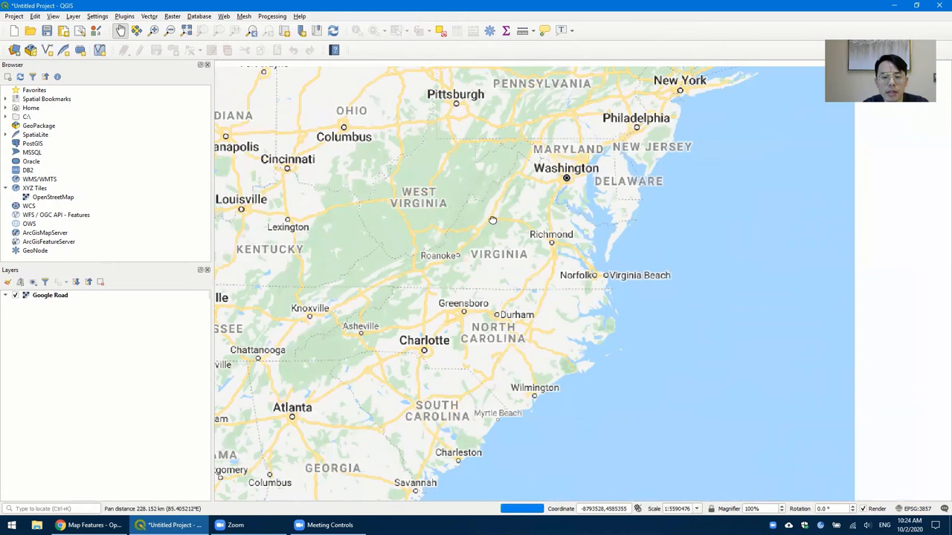
{"action": "scroll", "scroll_direction": "down", "scroll_amount": 3}
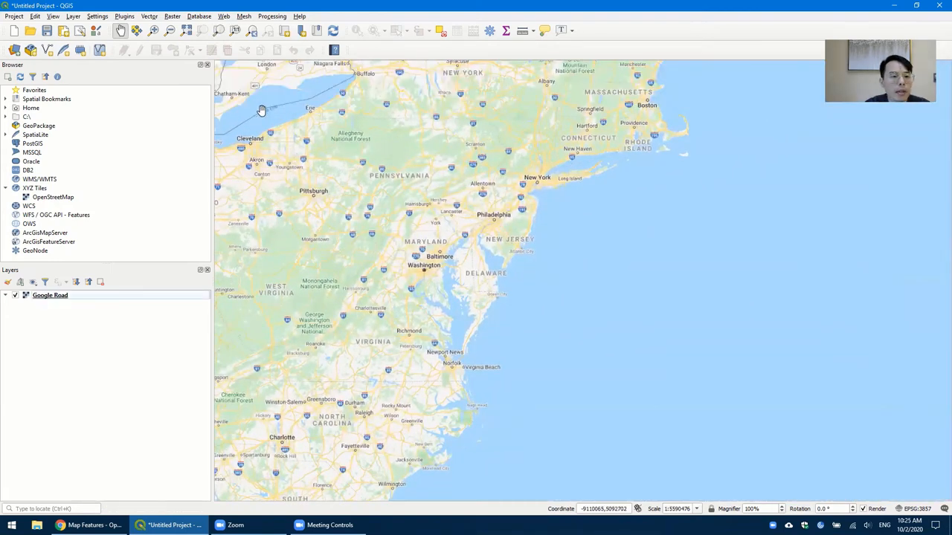
Add the OSM Standard basemap layer from QuickMapServices
{"action": "left_click", "coordinate": [223, 15]}
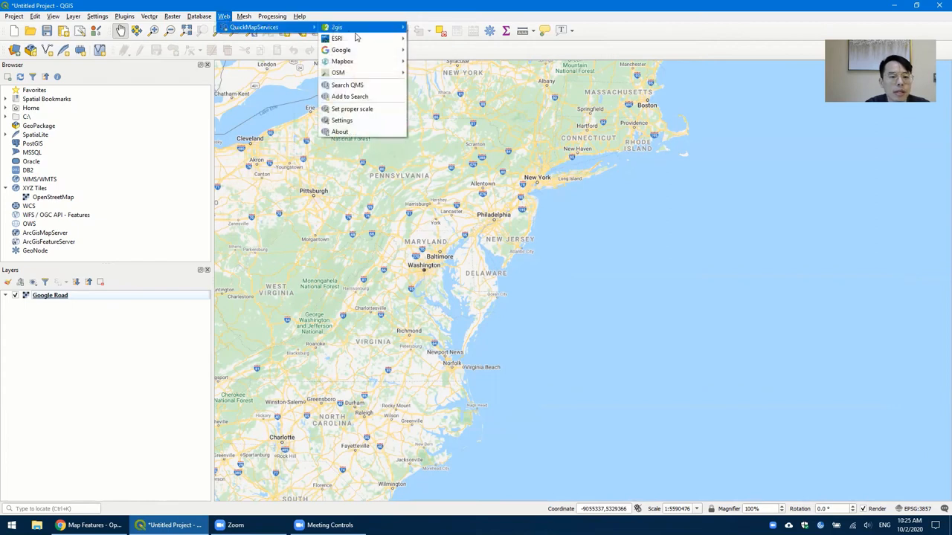
{"action": "mouse_move", "coordinate": [339, 71]}
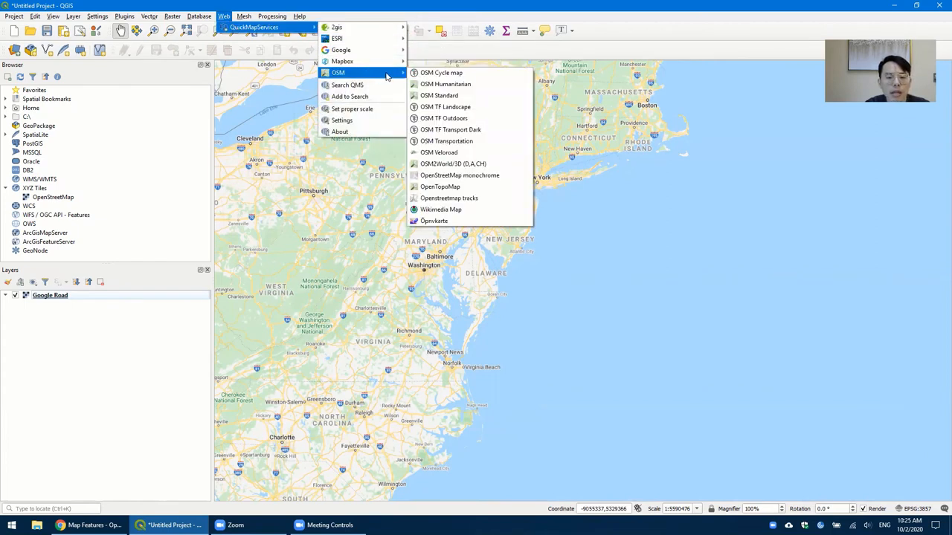
{"action": "mouse_move", "coordinate": [396, 74]}
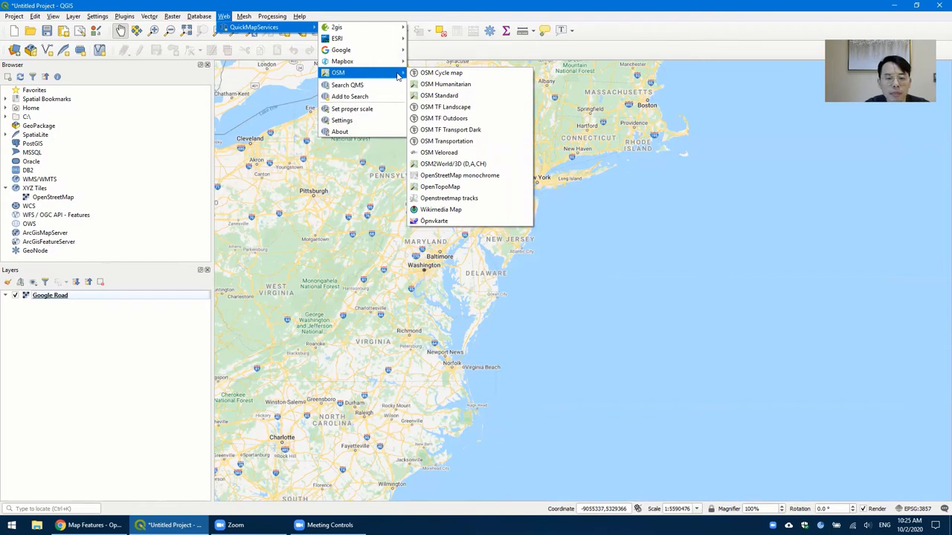
{"action": "mouse_move", "coordinate": [438, 95]}
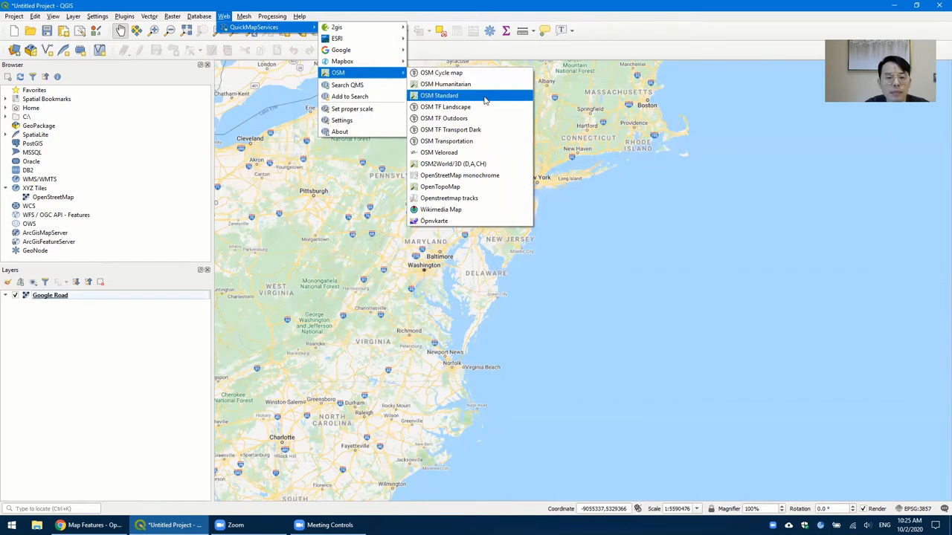
{"action": "left_click", "coordinate": [438, 95]}
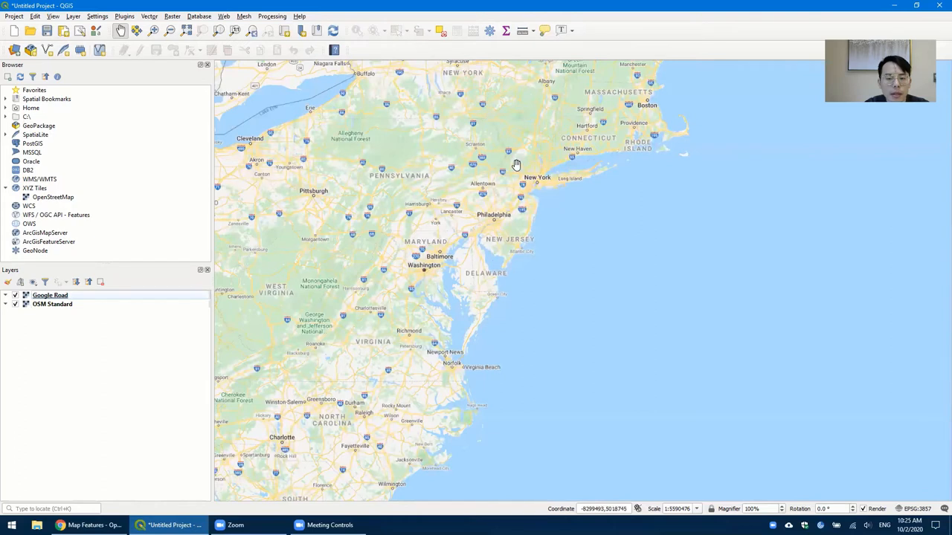
{"action": "mouse_move", "coordinate": [156, 324]}
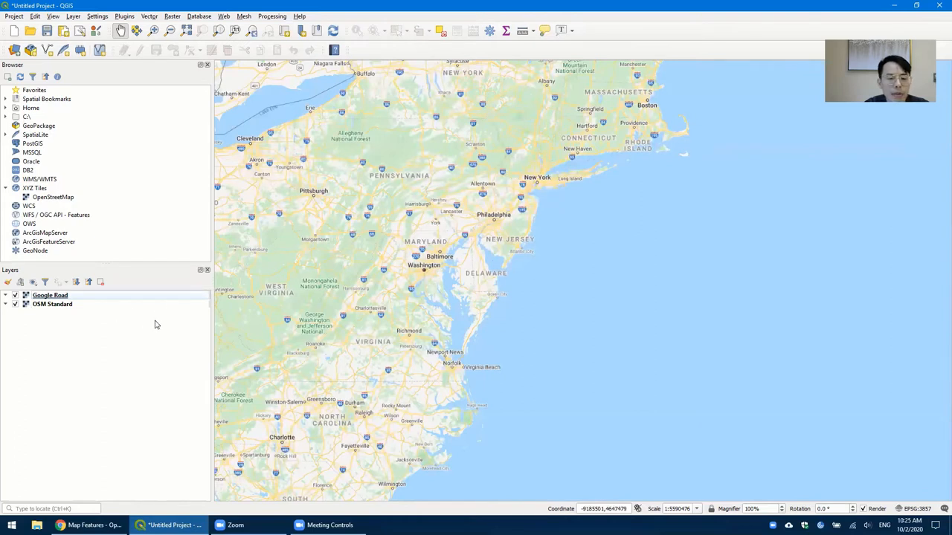
{"action": "mouse_move", "coordinate": [68, 322]}
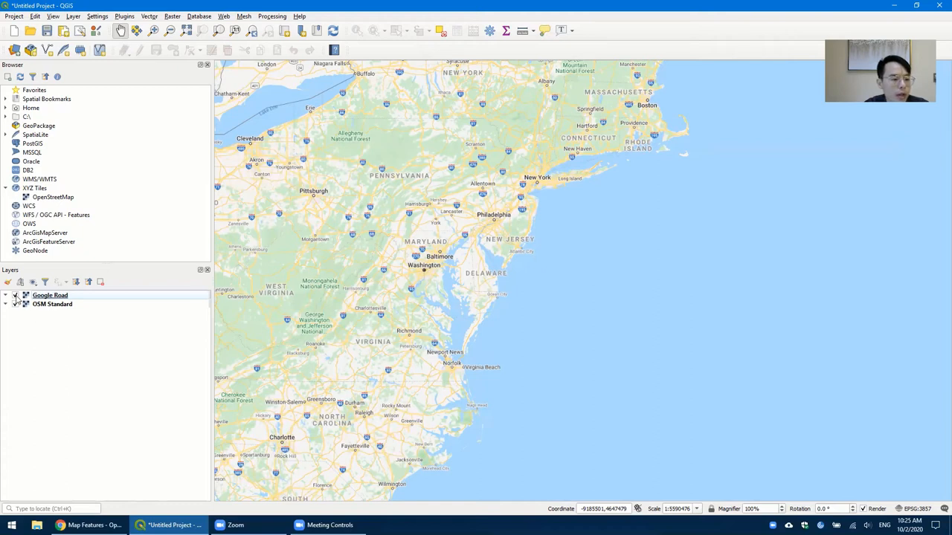
Move OSM Standard above Google Road and zoom to the Baltimore–Washington area
{"action": "left_click", "coordinate": [52, 304]}
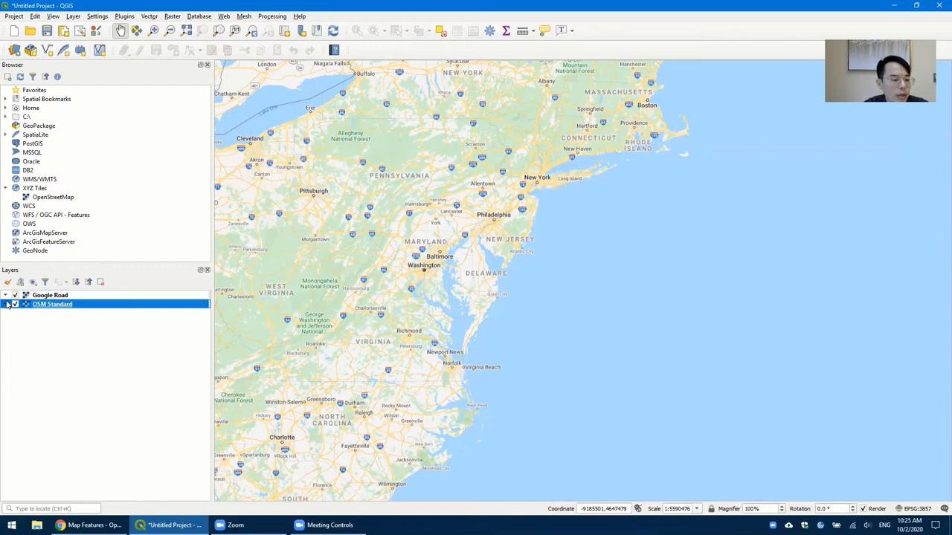
{"action": "left_click_drag", "start_coordinate": [50, 295], "coordinate": [51, 305]}
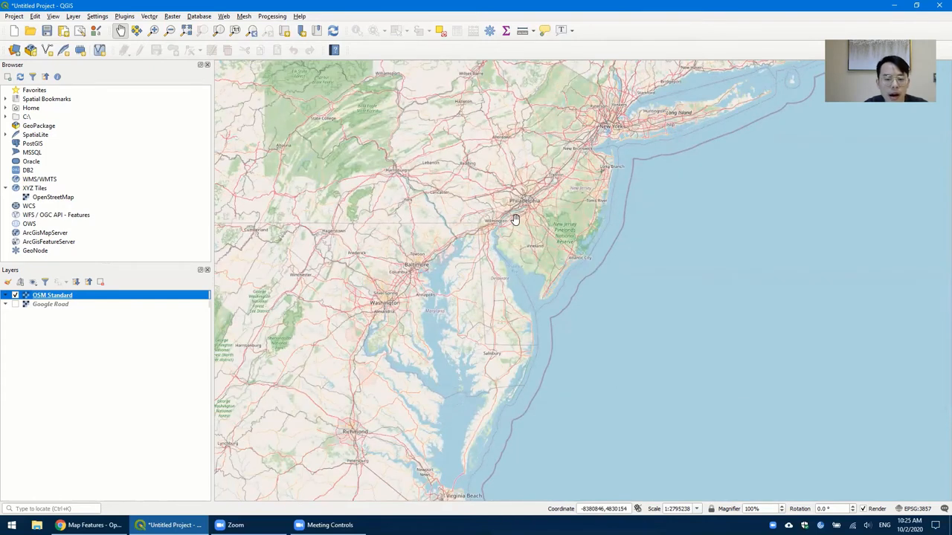
{"action": "left_click_drag", "start_coordinate": [515, 220], "coordinate": [386, 316]}
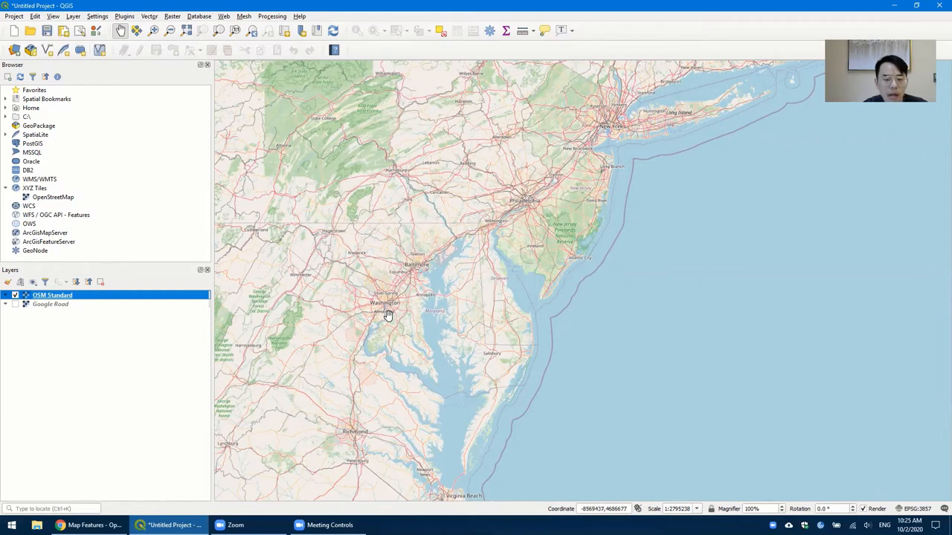
{"action": "scroll", "scroll_direction": "up", "scroll_amount": 3}
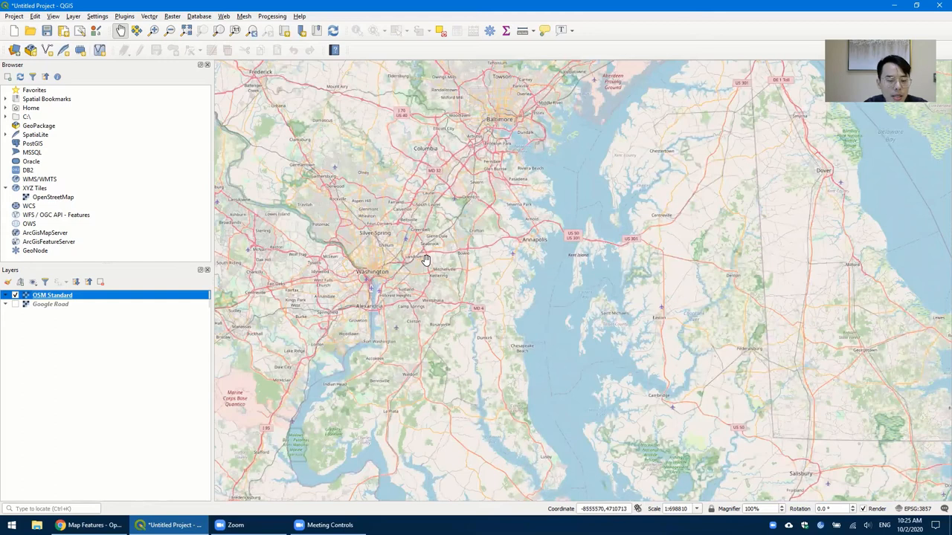
{"action": "mouse_move", "coordinate": [169, 320]}
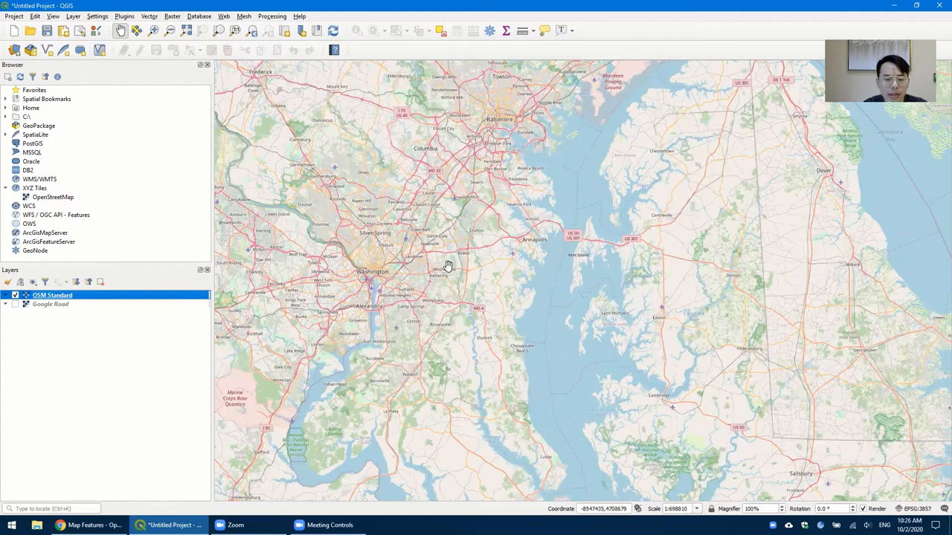
{"action": "mouse_move", "coordinate": [530, 65]}
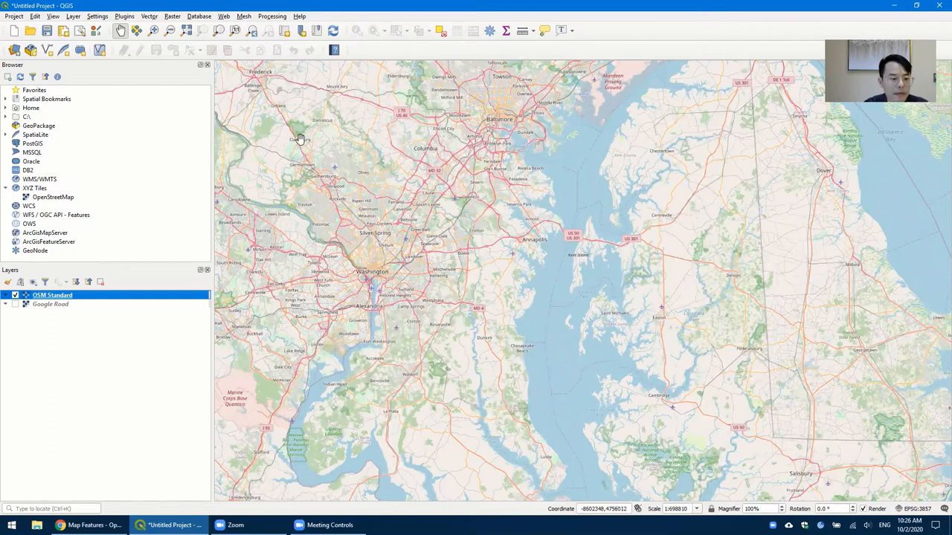
{"action": "mouse_move", "coordinate": [278, 166]}
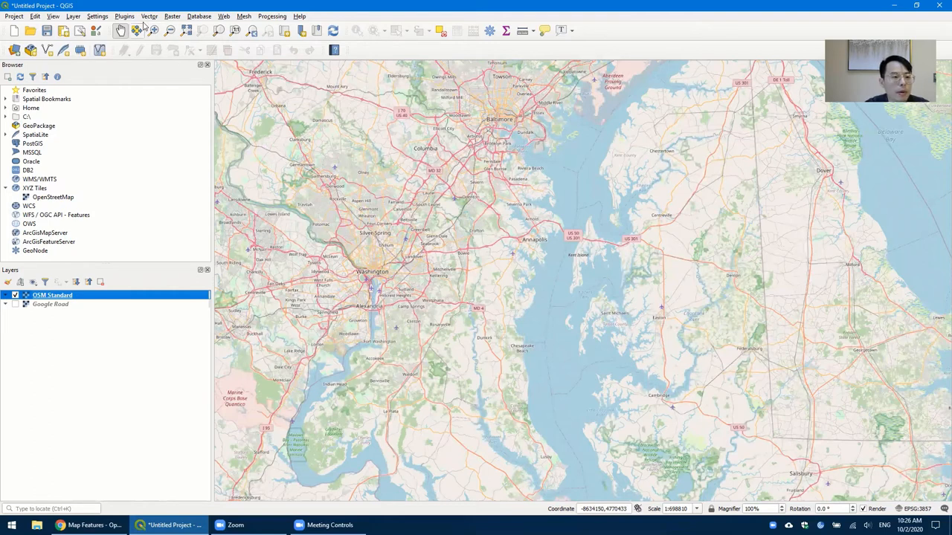
Search 'quick', install the QuickOSM plugin, and close the plugin manager
{"action": "left_click", "coordinate": [125, 15]}
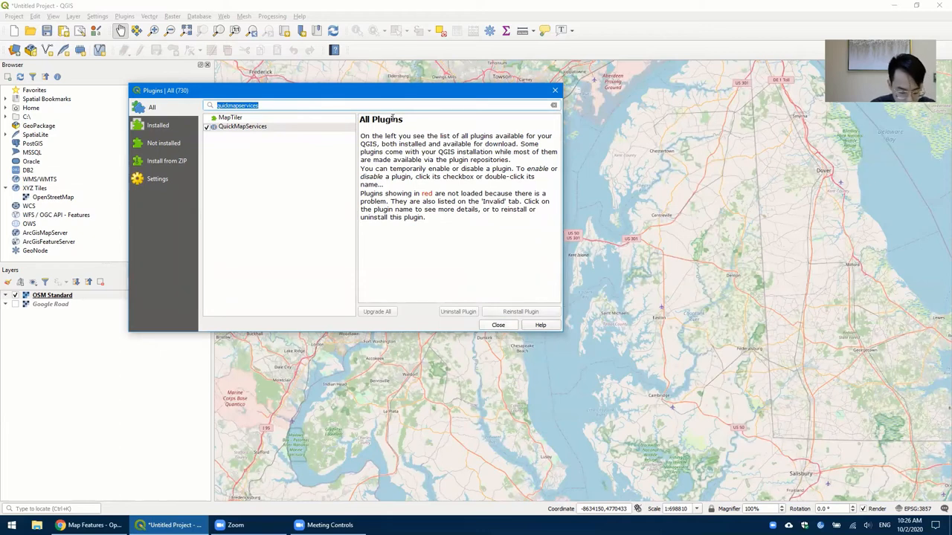
{"action": "type", "text": "quickosm"}
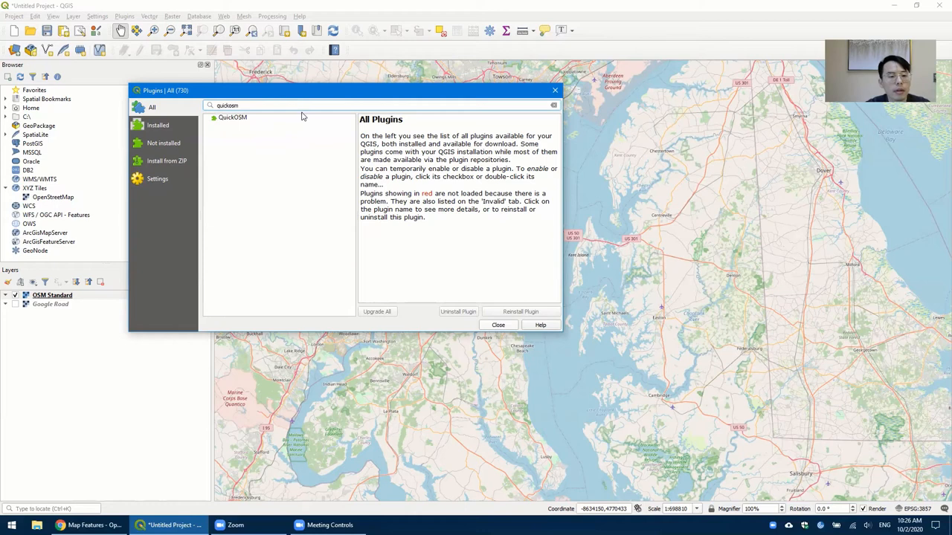
{"action": "left_click", "coordinate": [232, 118]}
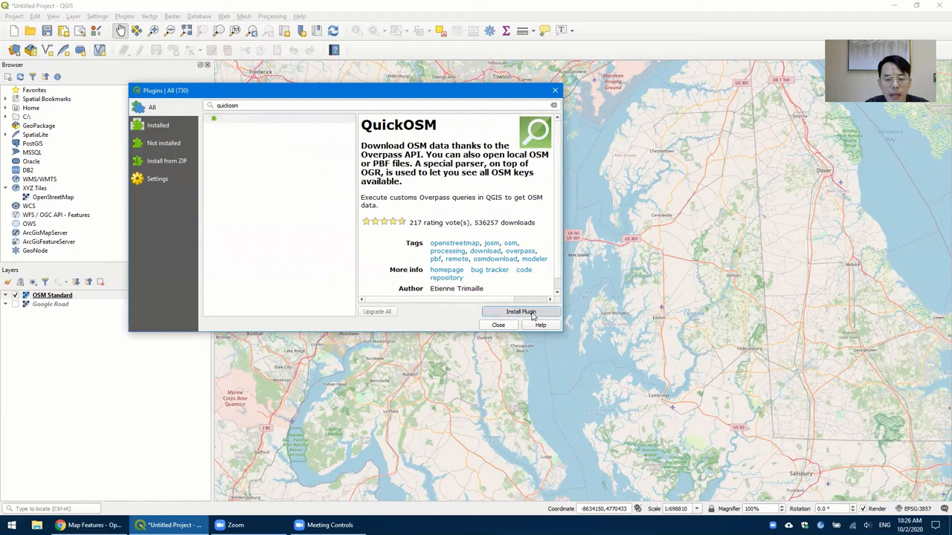
{"action": "left_click", "coordinate": [521, 312]}
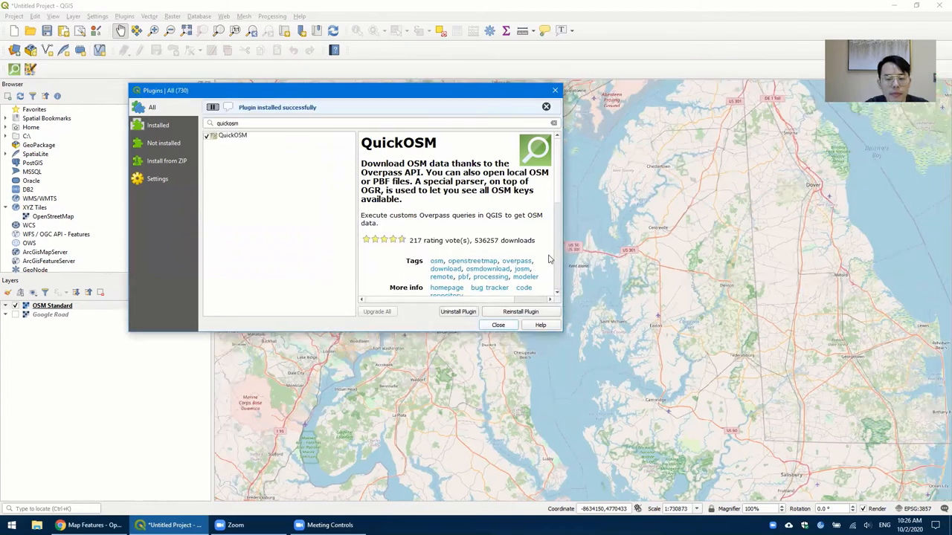
{"action": "left_click", "coordinate": [498, 324]}
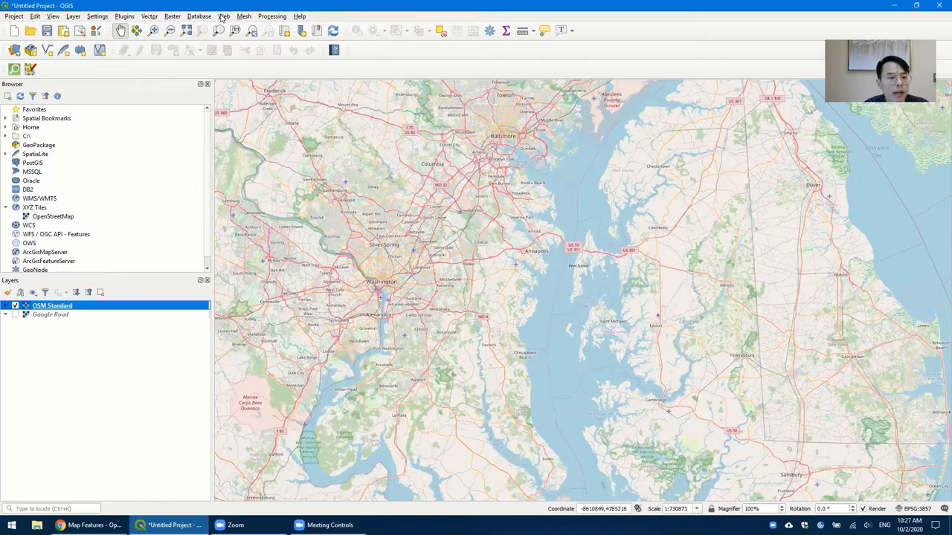
Launch QuickOSM from the Vector menu to get an empty Quick query form
{"action": "left_click", "coordinate": [149, 15]}
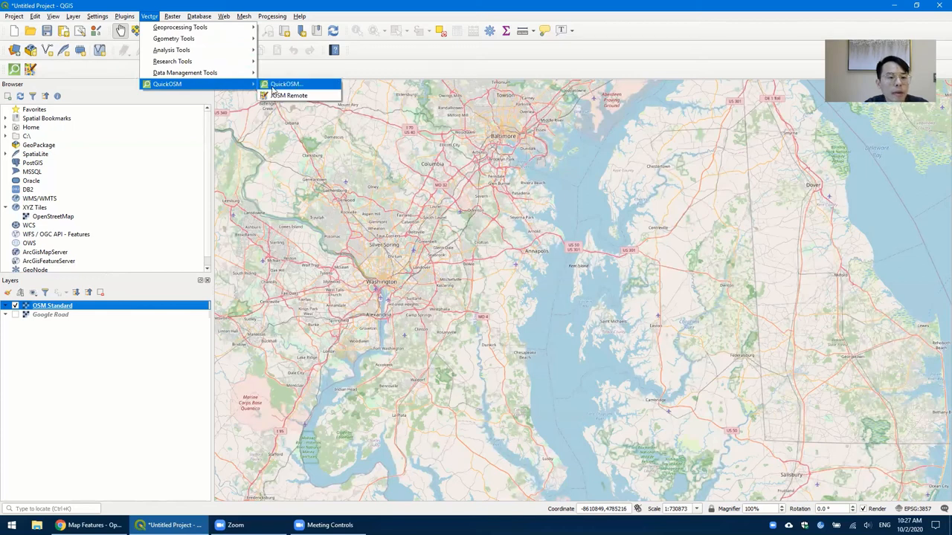
{"action": "mouse_move", "coordinate": [315, 87]}
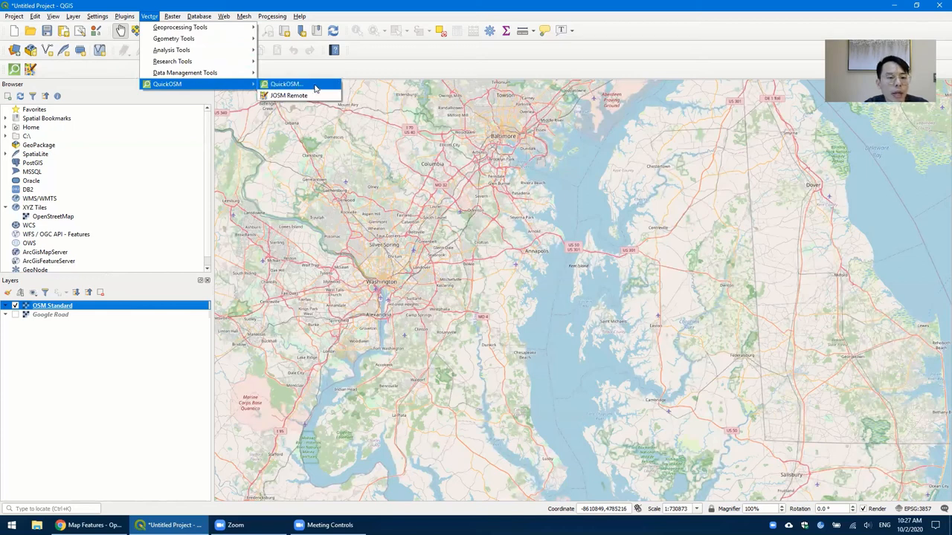
{"action": "left_click", "coordinate": [285, 83]}
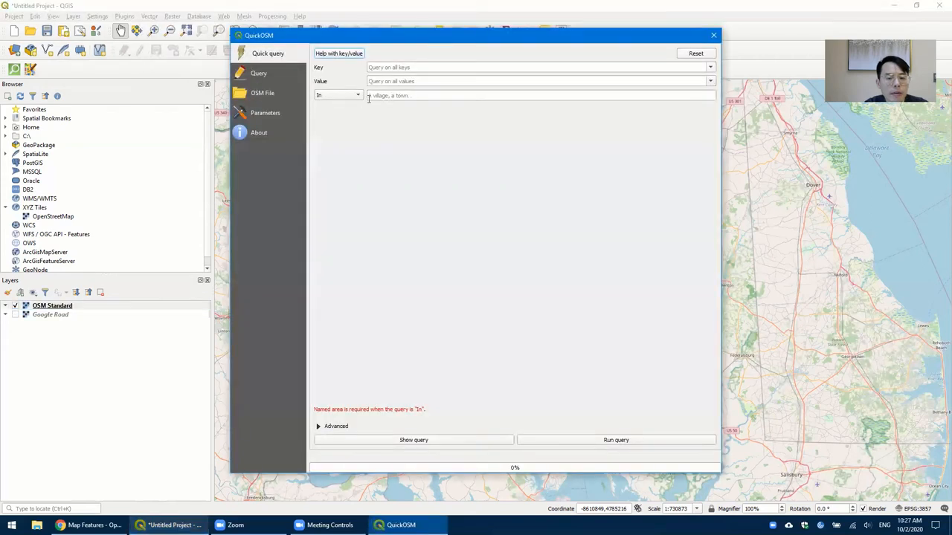
{"action": "mouse_move", "coordinate": [559, 154]}
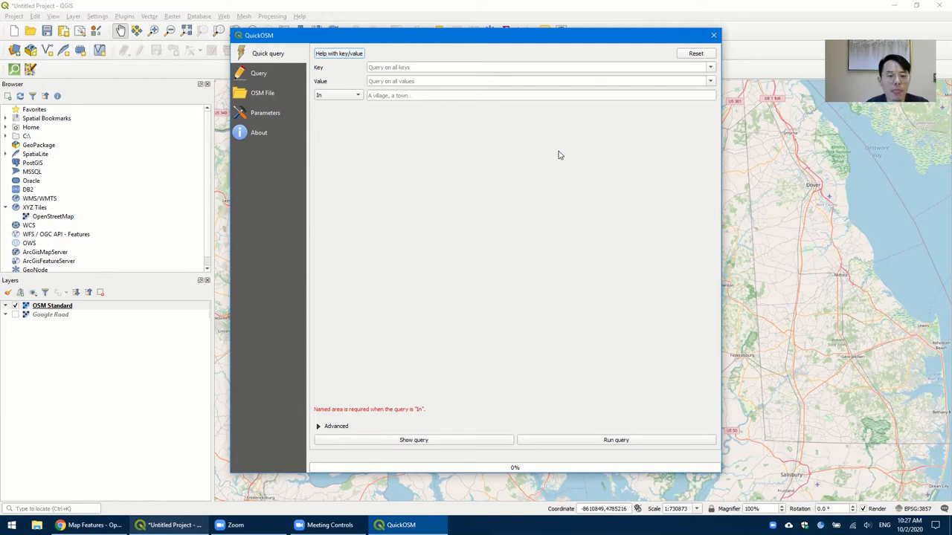
{"action": "mouse_move", "coordinate": [532, 143]}
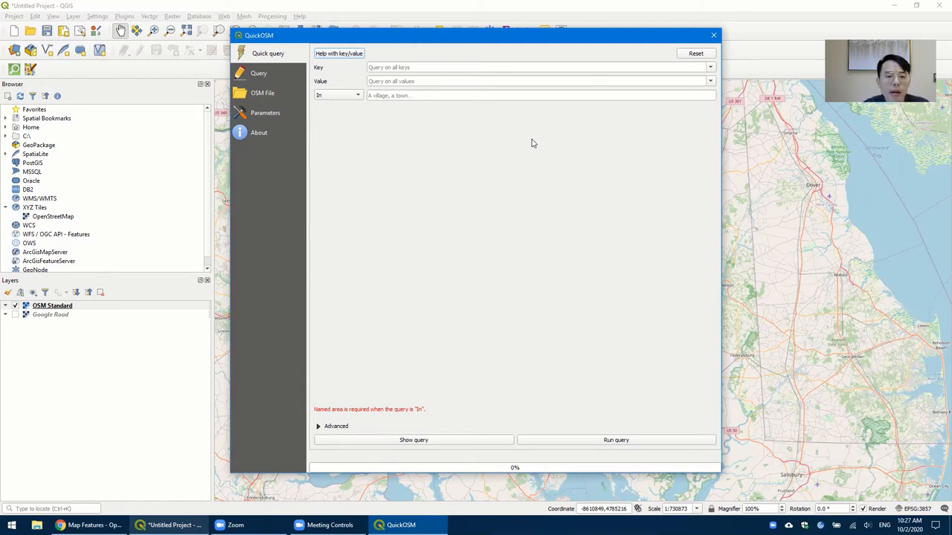
{"action": "mouse_move", "coordinate": [440, 125]}
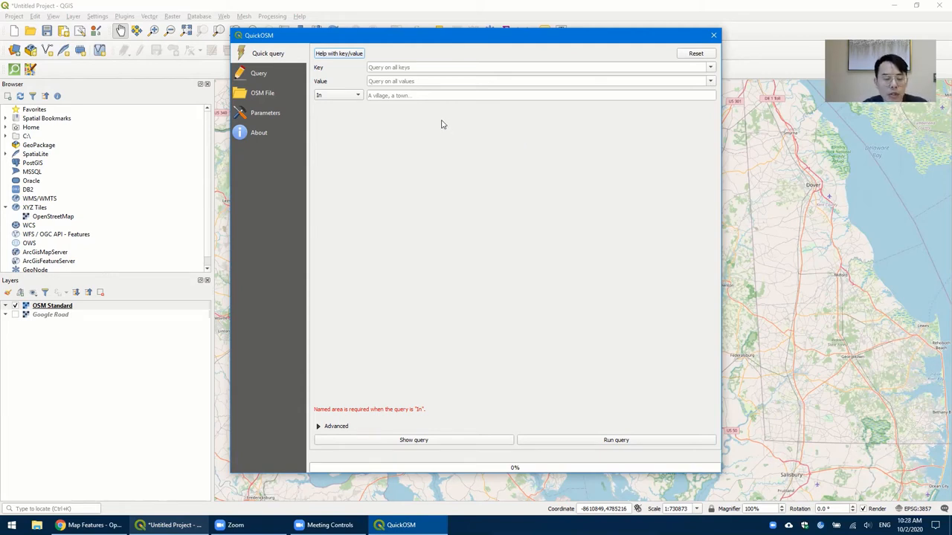
{"action": "mouse_move", "coordinate": [414, 122]}
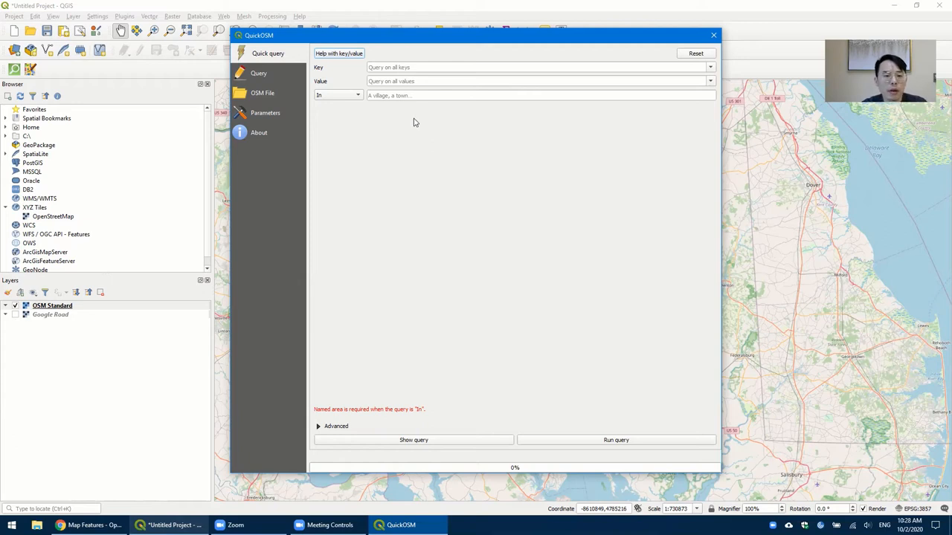
{"action": "mouse_move", "coordinate": [356, 75]}
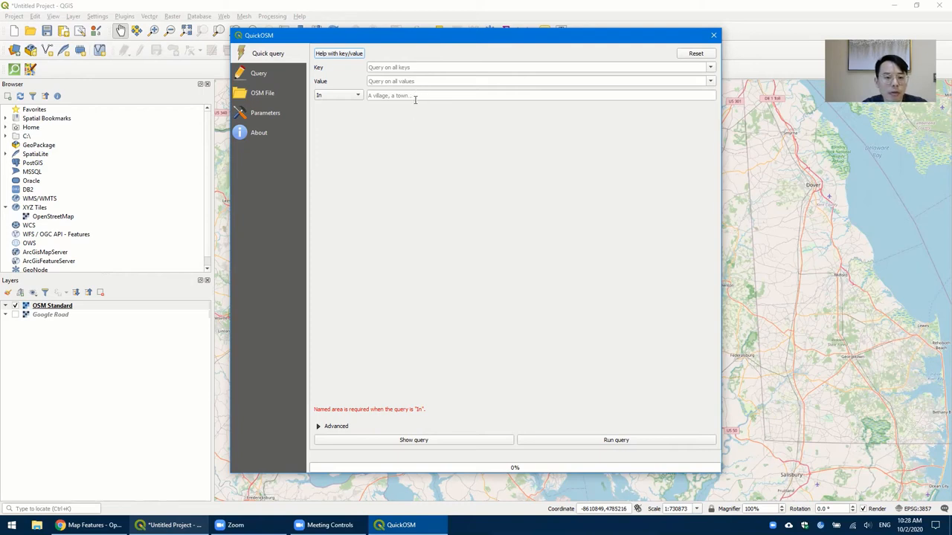
{"action": "mouse_move", "coordinate": [395, 242]}
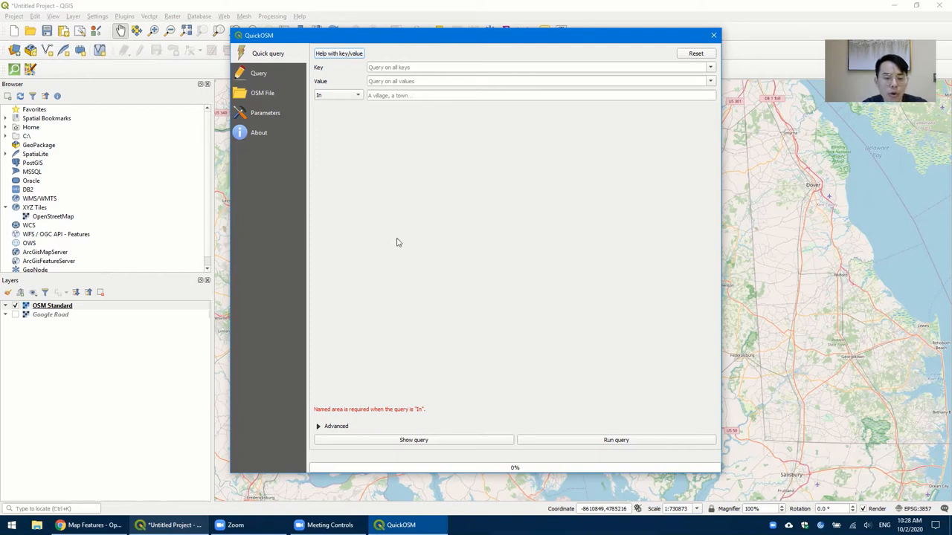
{"action": "mouse_move", "coordinate": [131, 479]}
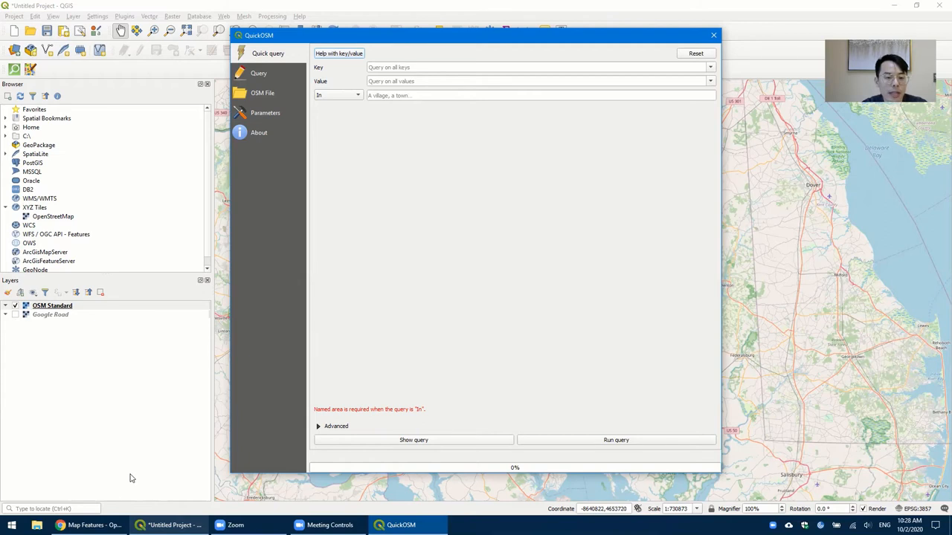
{"action": "left_click", "coordinate": [89, 525]}
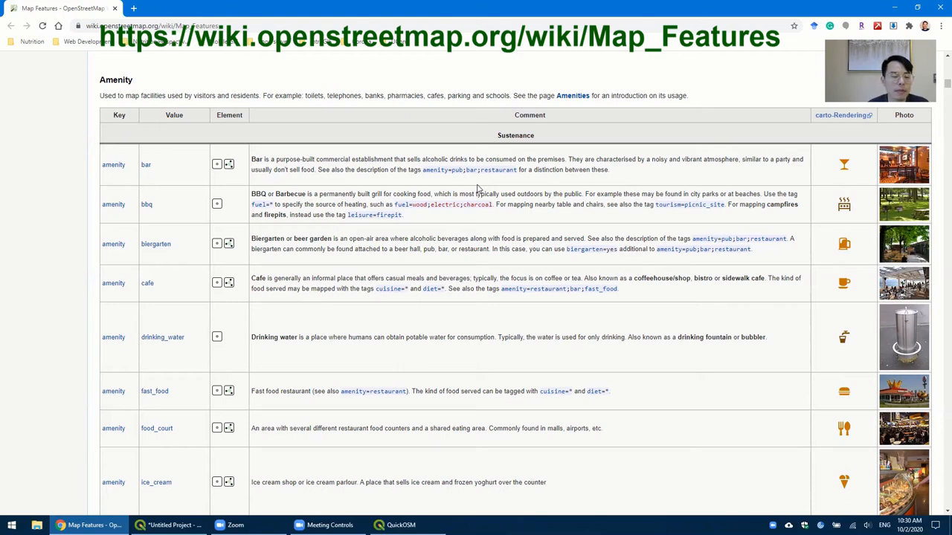
{"action": "mouse_move", "coordinate": [185, 172]}
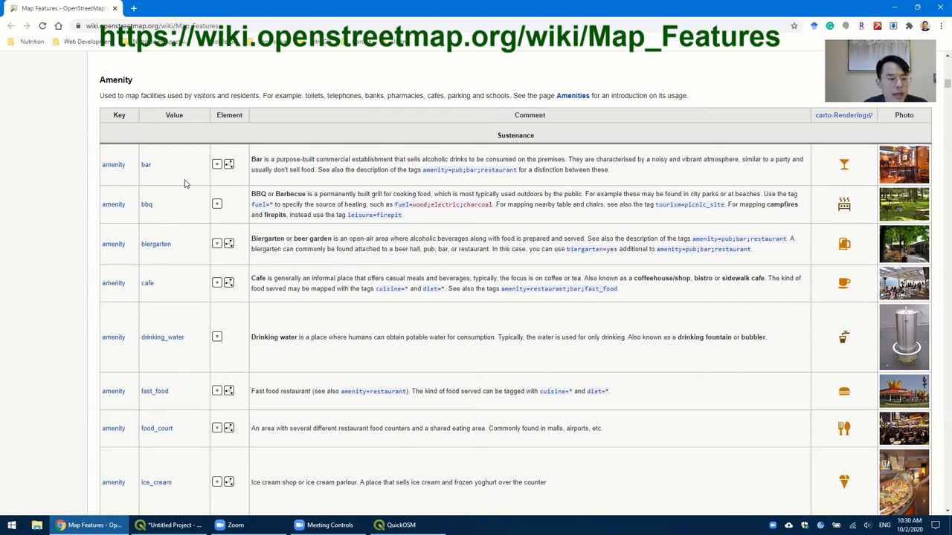
{"action": "mouse_move", "coordinate": [190, 241]}
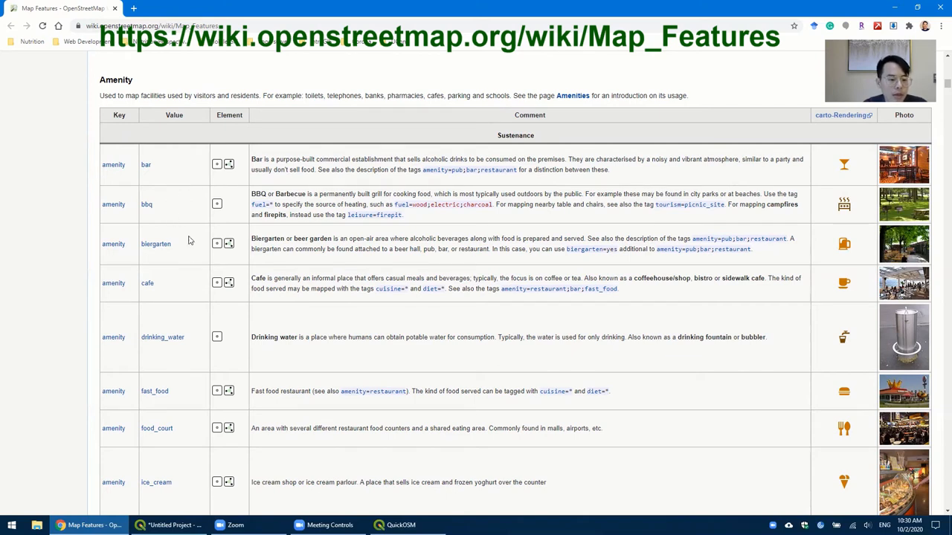
{"action": "mouse_move", "coordinate": [187, 396]}
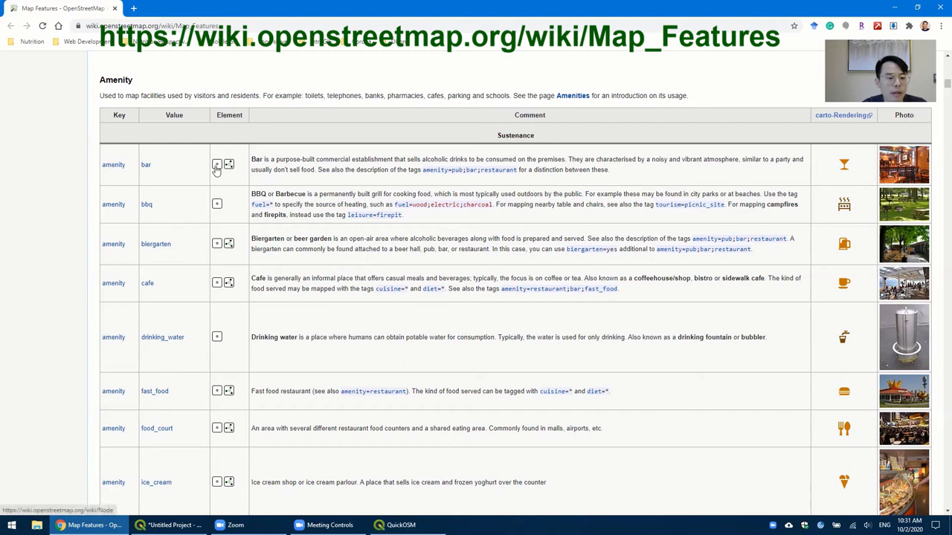
{"action": "mouse_move", "coordinate": [217, 164]}
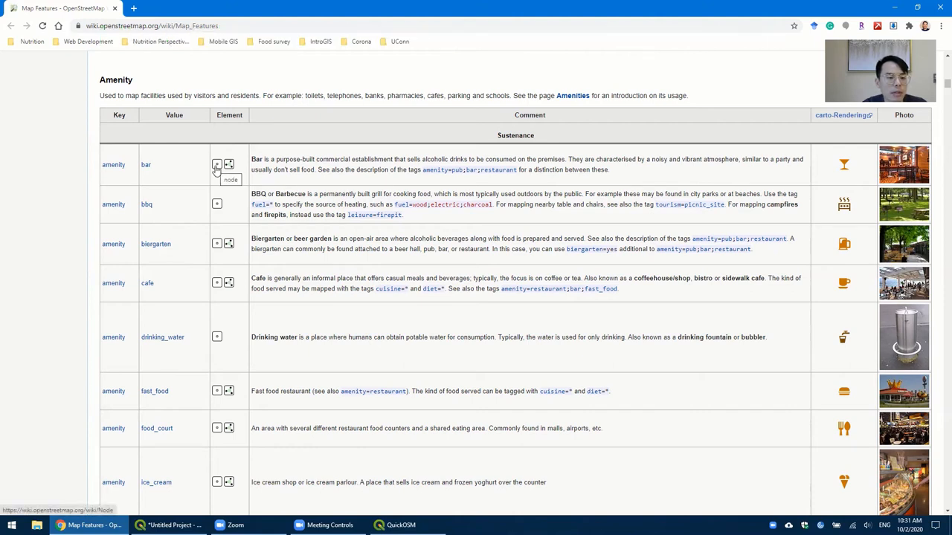
{"action": "mouse_move", "coordinate": [229, 163]}
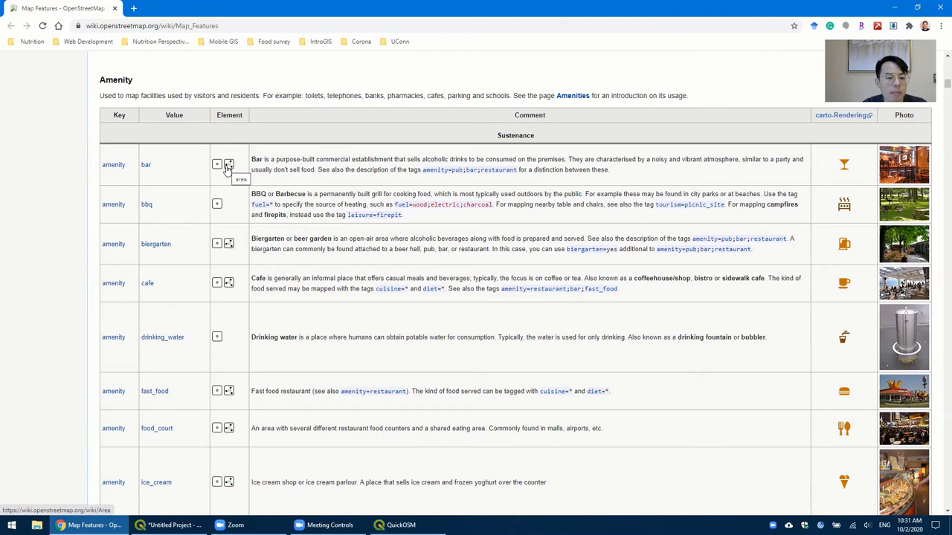
{"action": "mouse_move", "coordinate": [330, 187]}
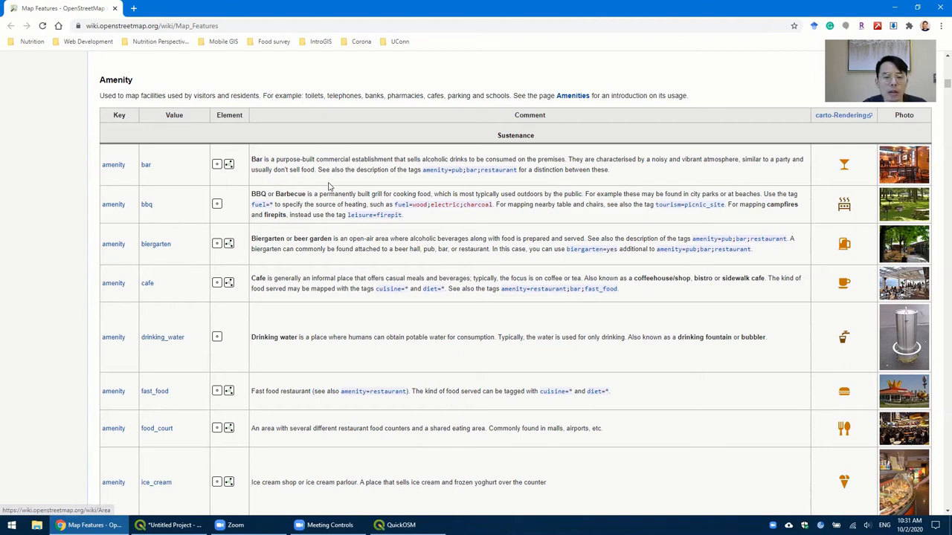
{"action": "mouse_move", "coordinate": [687, 191]}
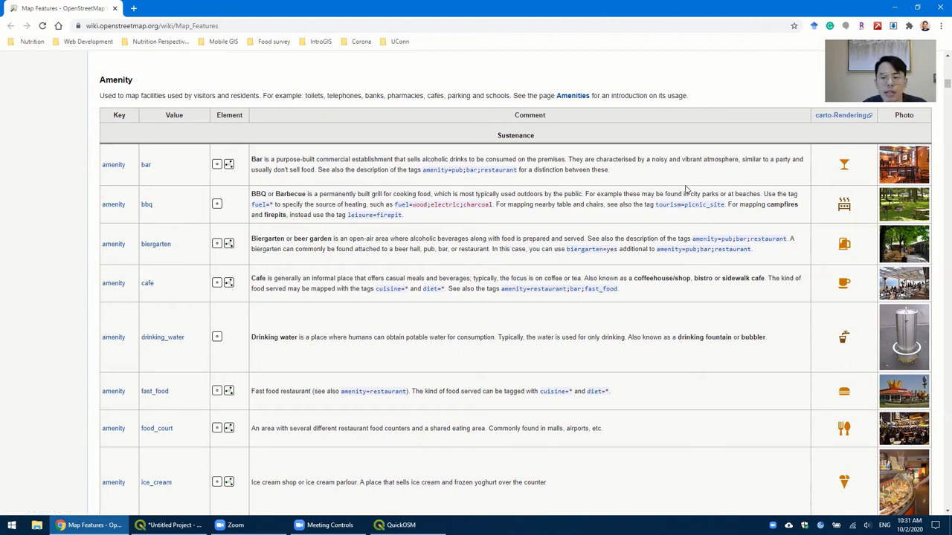
{"action": "mouse_move", "coordinate": [904, 165]}
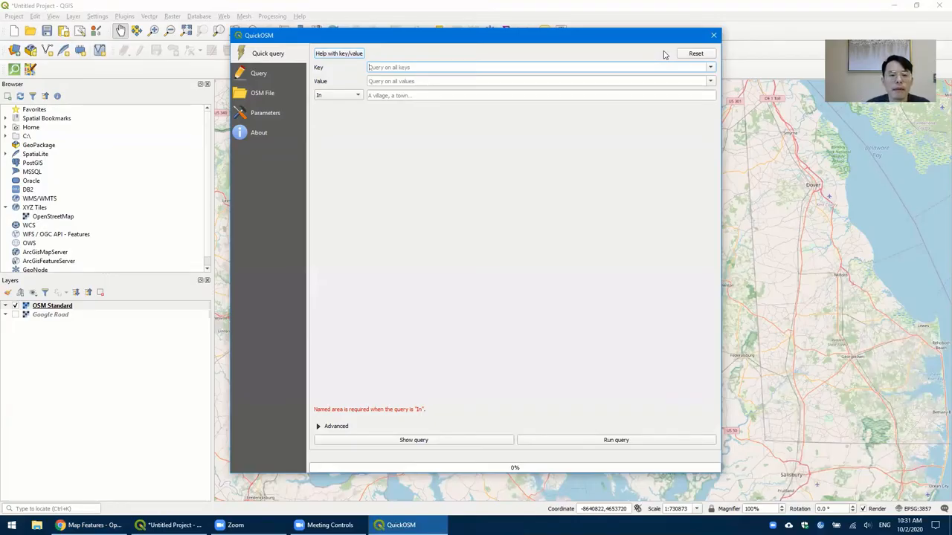
Run a QuickOSM query for amenity=restaurant in Storrs, CT, adding point and polygon restaurant layers
{"action": "left_click", "coordinate": [709, 66]}
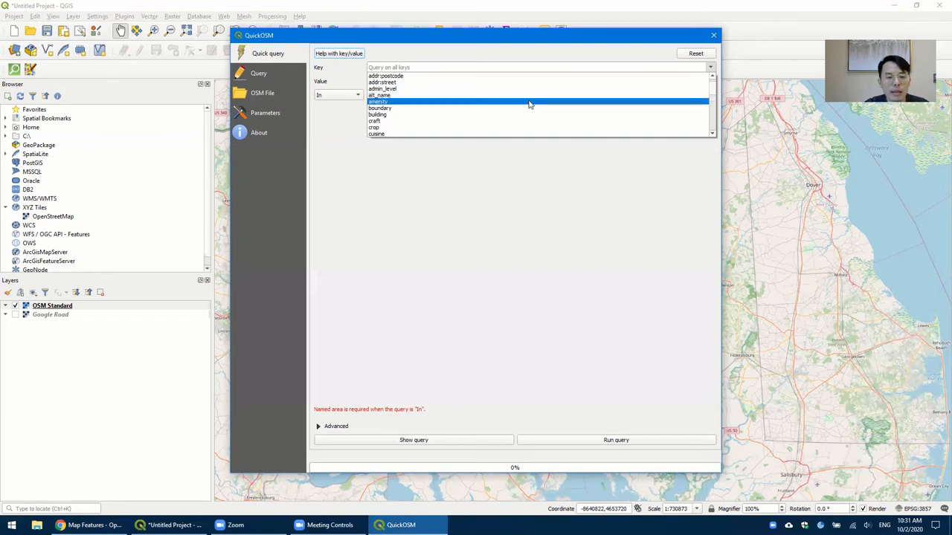
{"action": "left_click", "coordinate": [378, 102]}
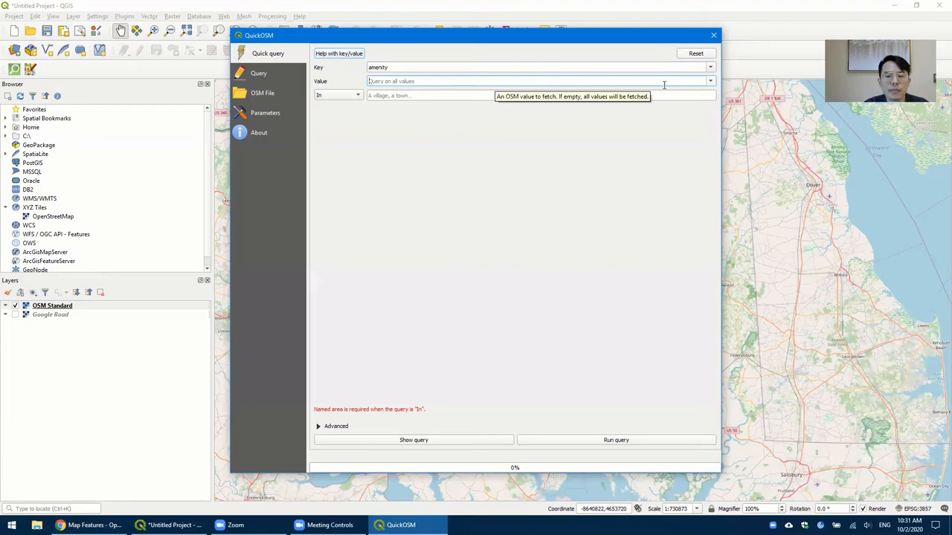
{"action": "left_click", "coordinate": [709, 80]}
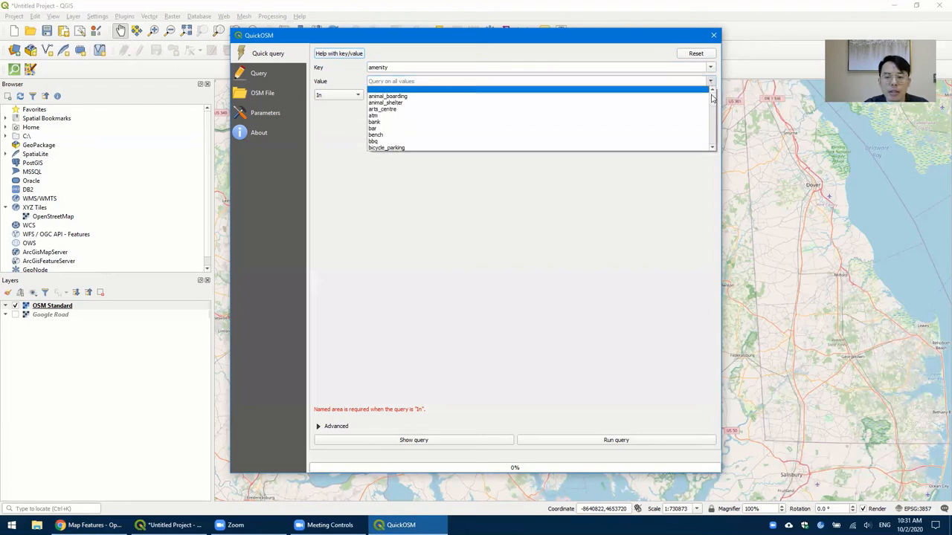
{"action": "scroll", "scroll_direction": "down", "scroll_amount": 3}
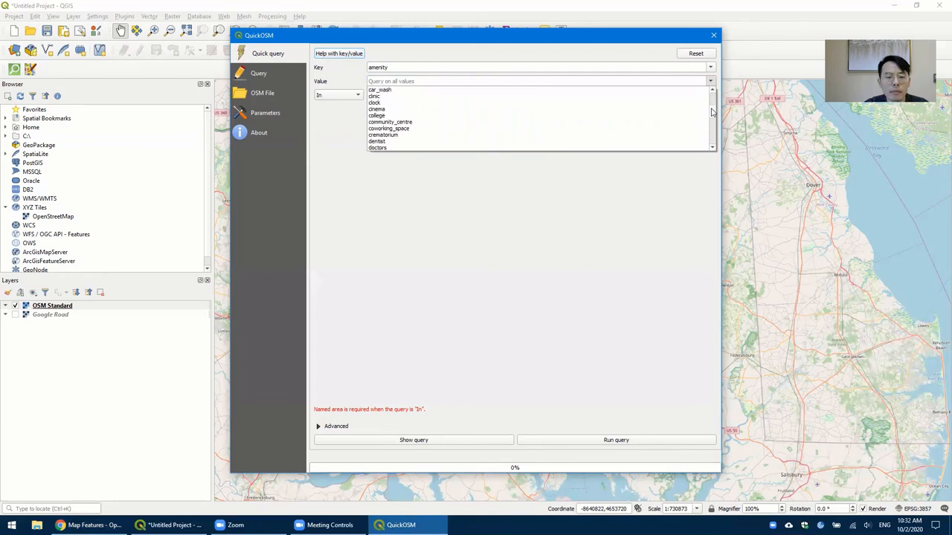
{"action": "scroll", "scroll_direction": "down", "scroll_amount": 3}
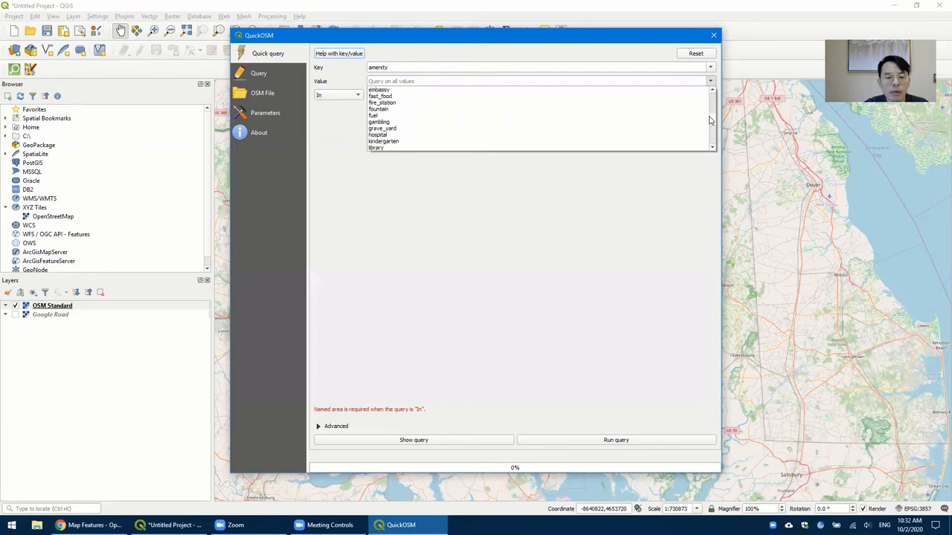
{"action": "scroll", "scroll_direction": "down", "scroll_amount": 3}
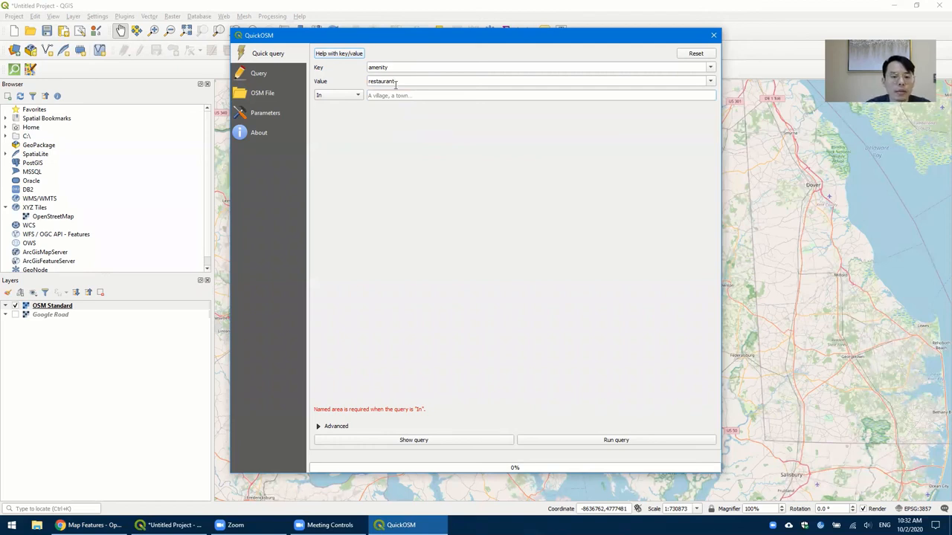
{"action": "type", "text": "Storrs, CT"}
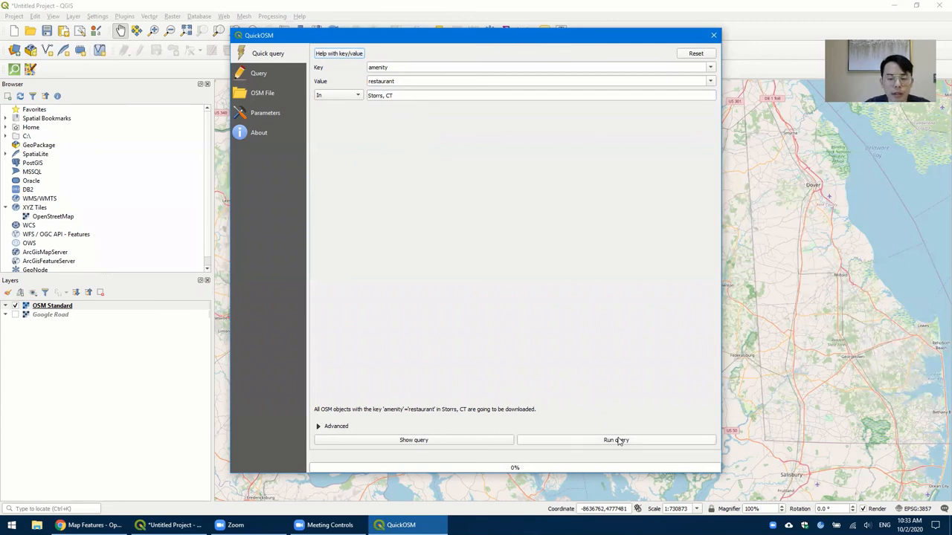
{"action": "left_click", "coordinate": [616, 440]}
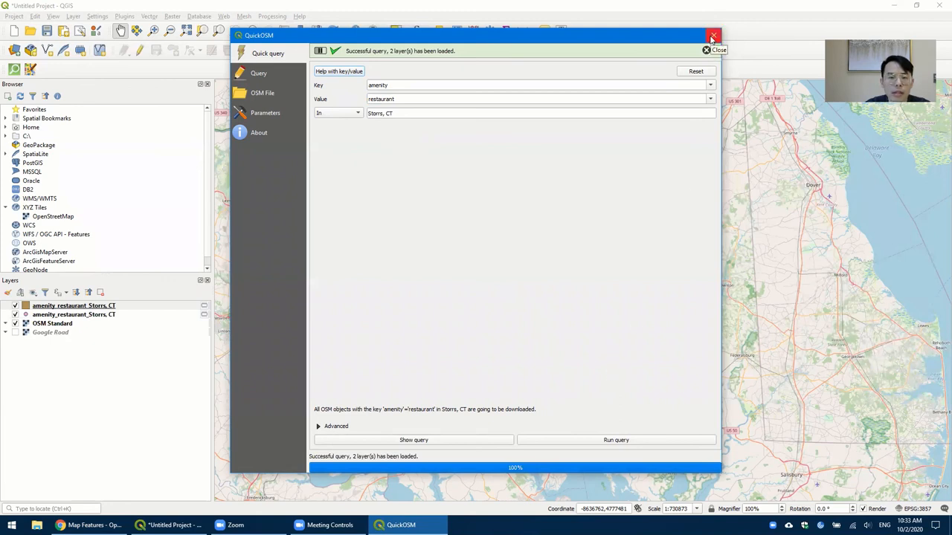
Dismiss QuickOSM and zoom the map to the Storrs restaurant layer's extent
{"action": "left_click", "coordinate": [712, 36]}
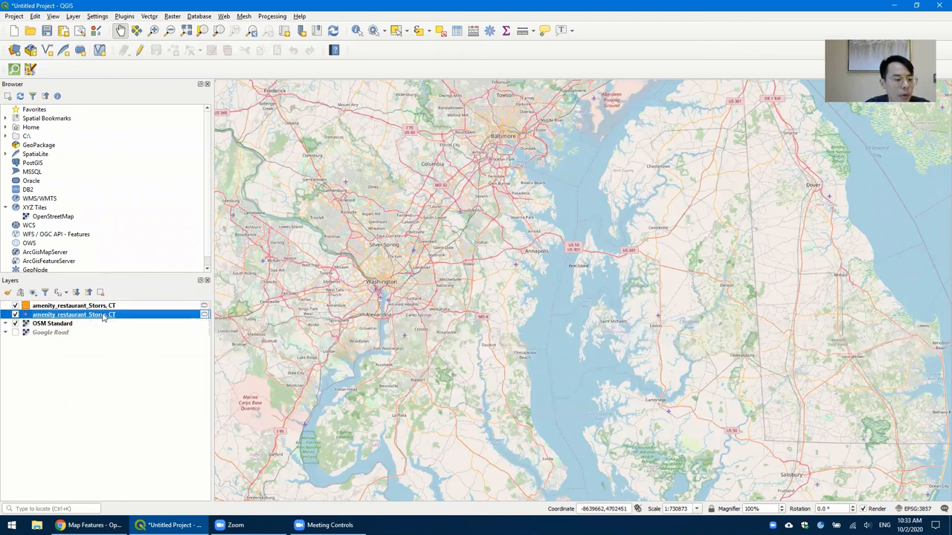
{"action": "right_click", "coordinate": [75, 315]}
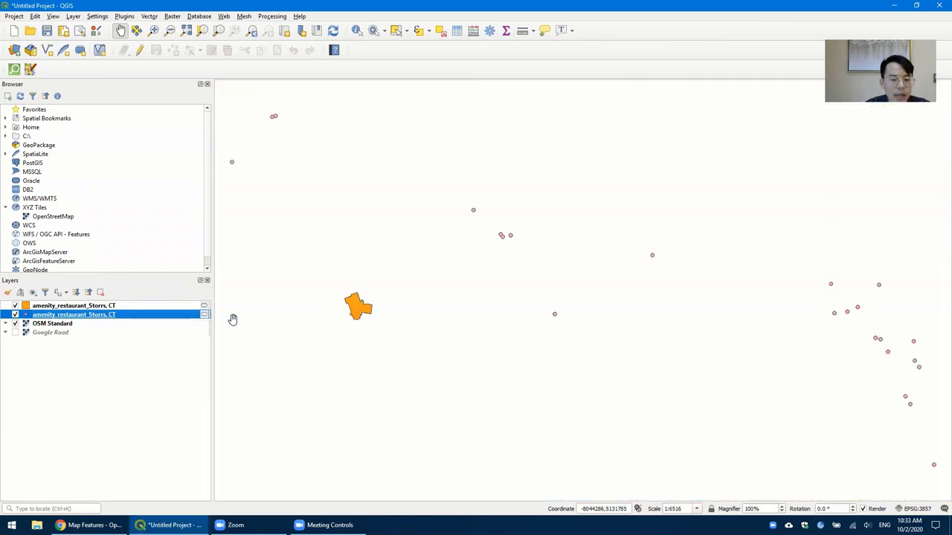
{"action": "left_click", "coordinate": [15, 324]}
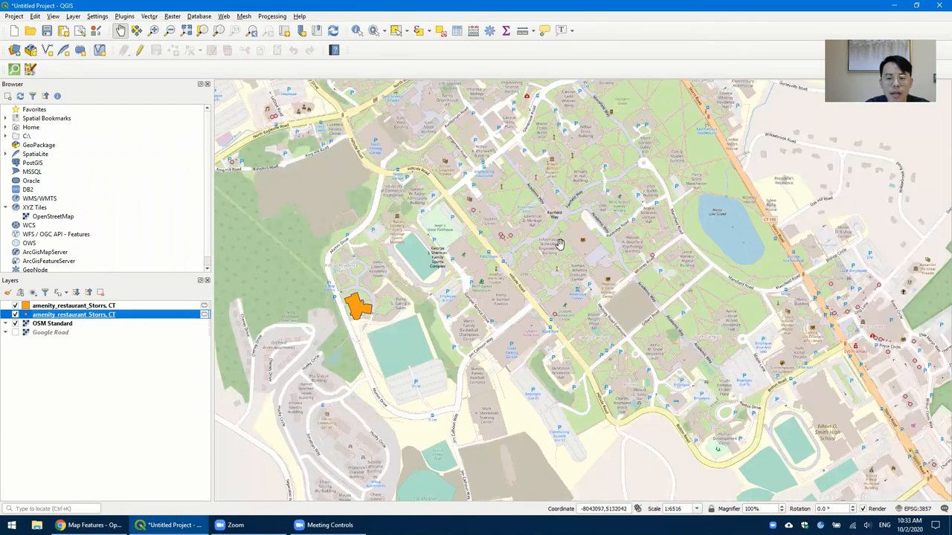
{"action": "mouse_move", "coordinate": [730, 259]}
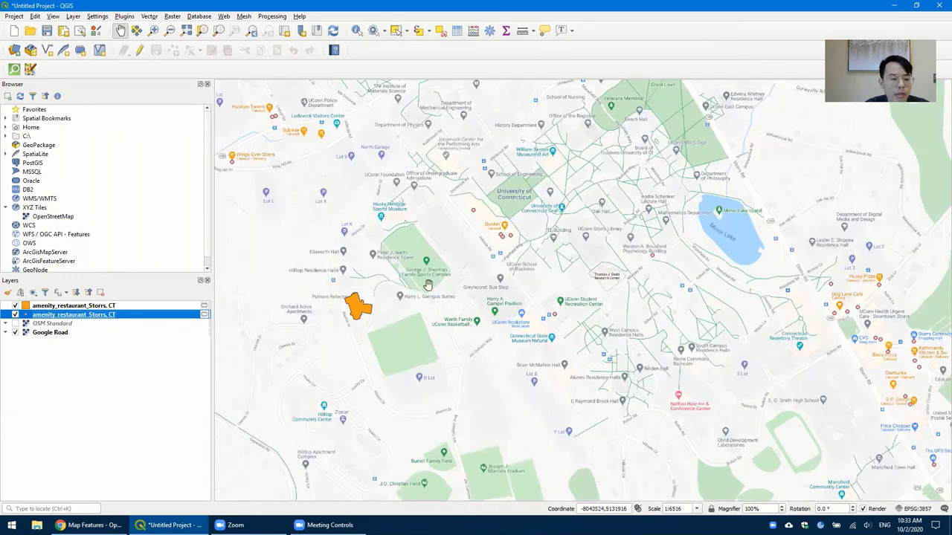
{"action": "mouse_move", "coordinate": [626, 254]}
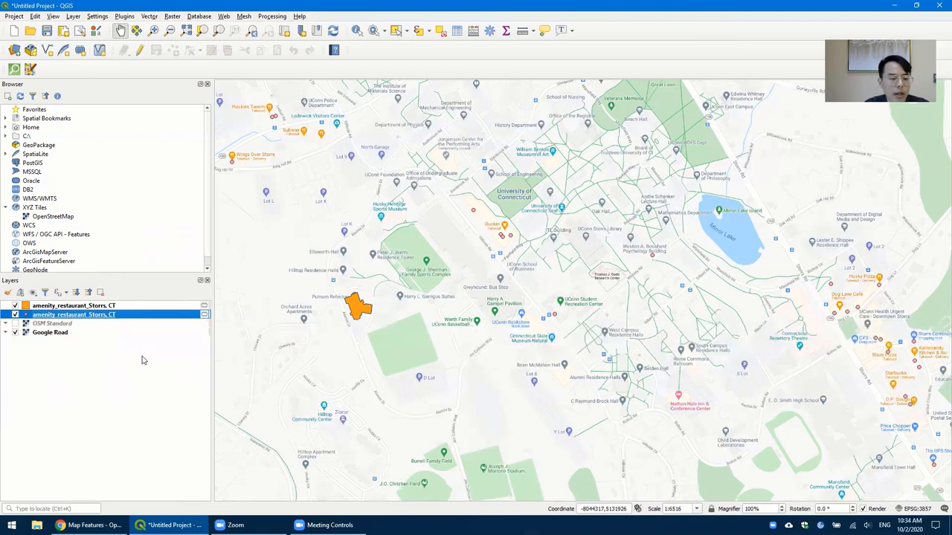
{"action": "mouse_move", "coordinate": [146, 356]}
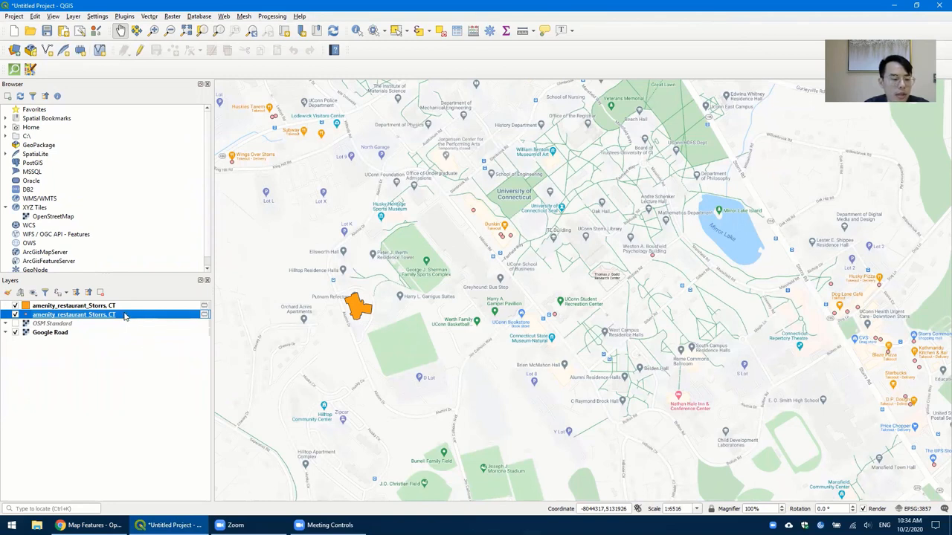
Start Export > Save Features As on the restaurant layer with ESRI Shapefile format
{"action": "right_click", "coordinate": [74, 316]}
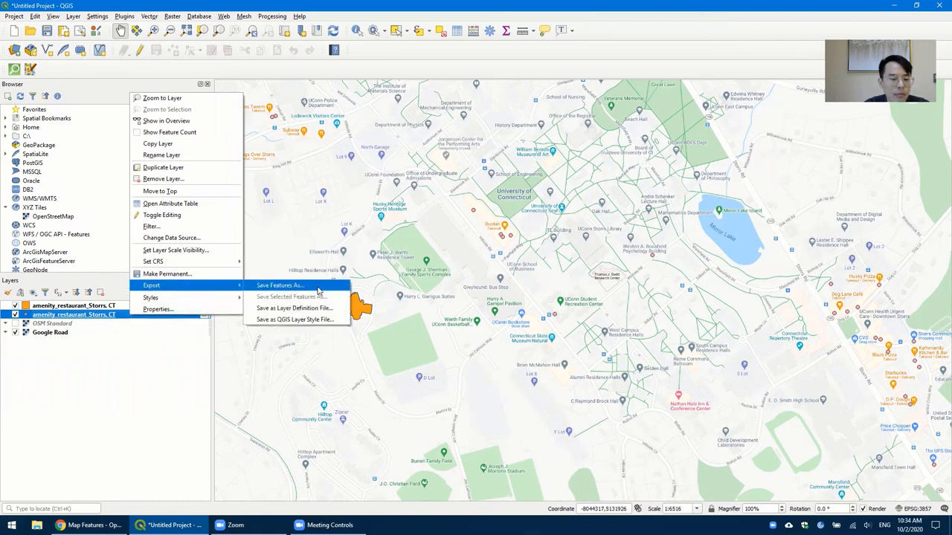
{"action": "left_click", "coordinate": [280, 285]}
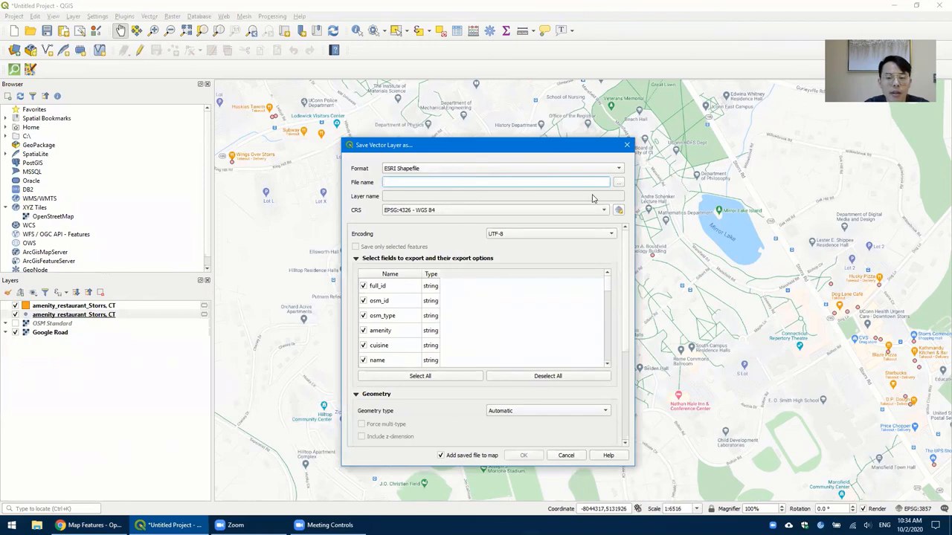
{"action": "mouse_move", "coordinate": [618, 181]}
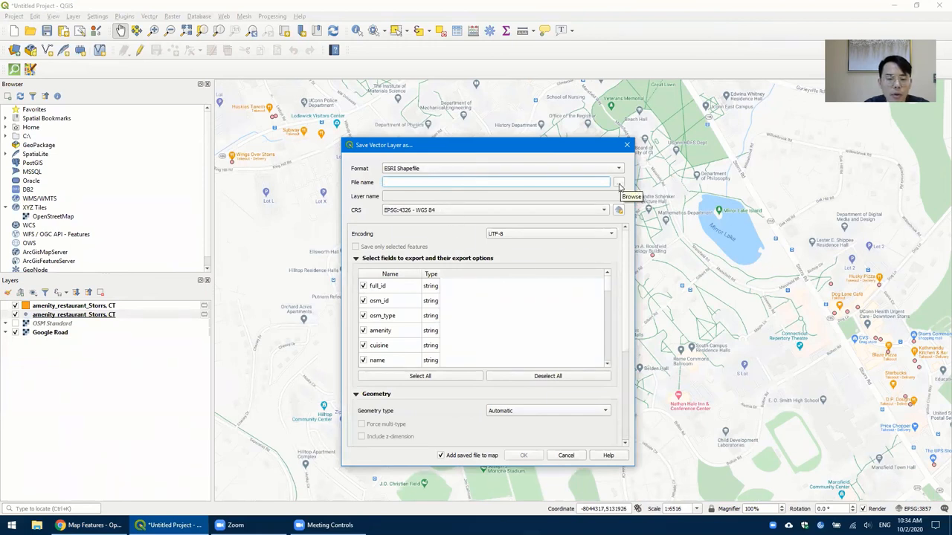